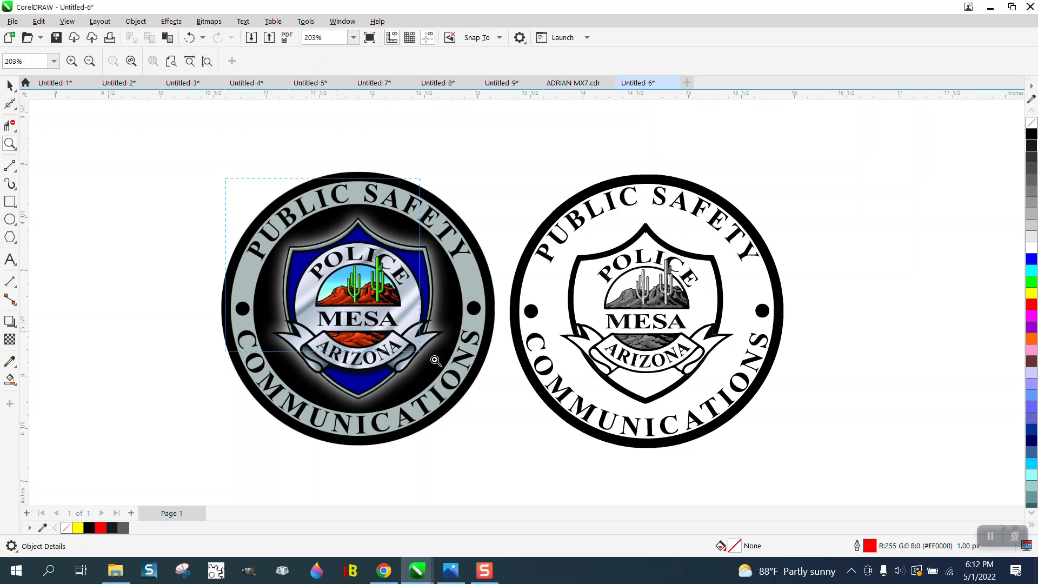
# Step: Inspect the POLICE lettering up close, then select the colour badge to place it right of the engraving
pyautogui.scroll(3)
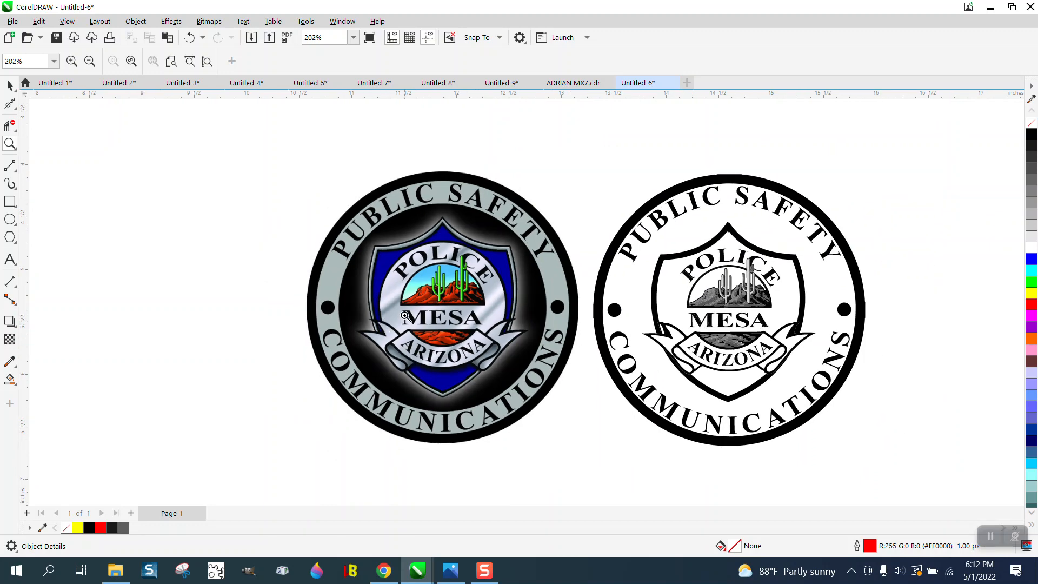
pyautogui.click(403, 317)
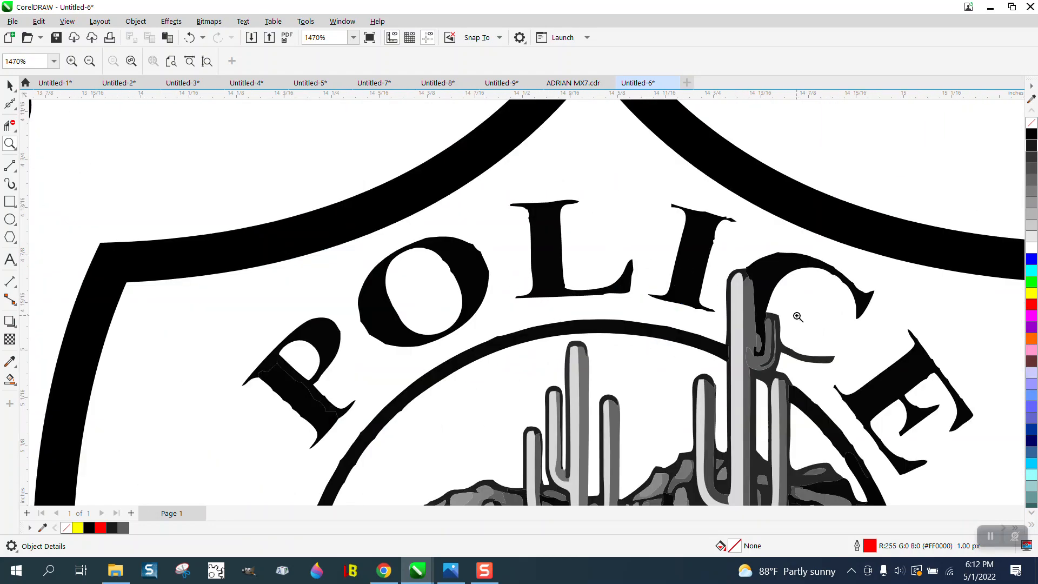
pyautogui.click(90, 61)
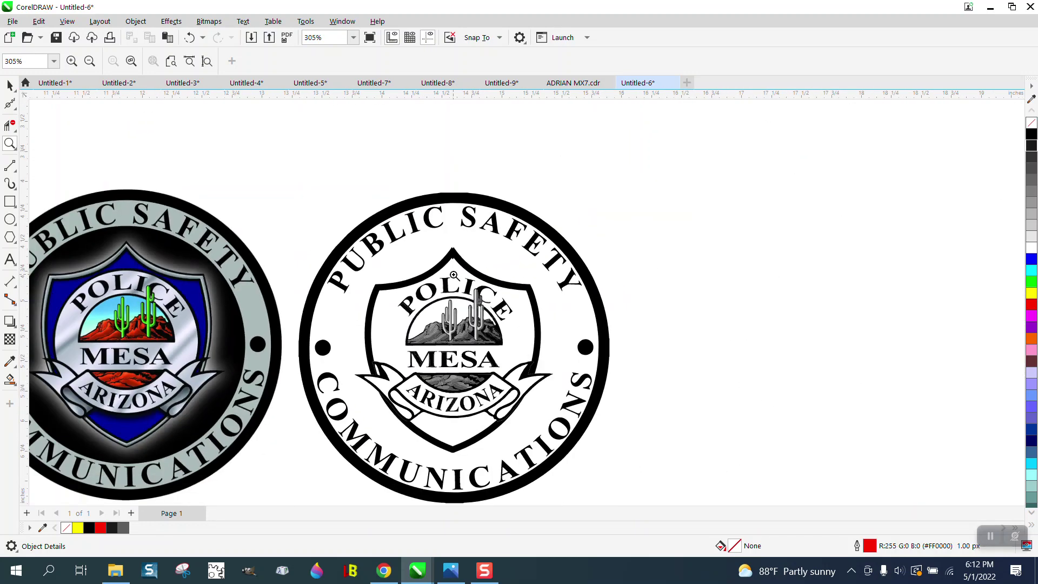
pyautogui.scroll(-3)
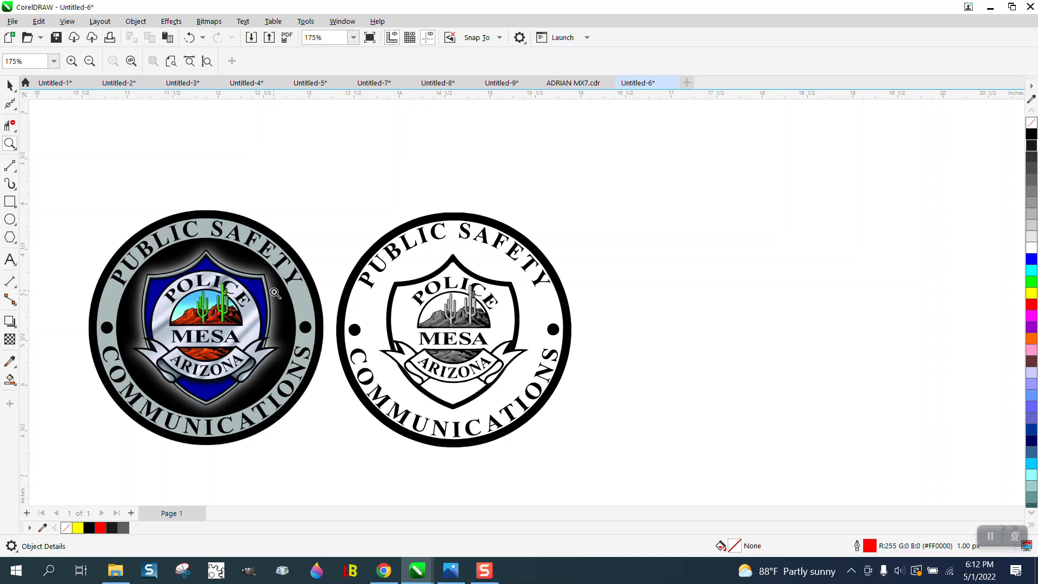
pyautogui.moveTo(197, 272)
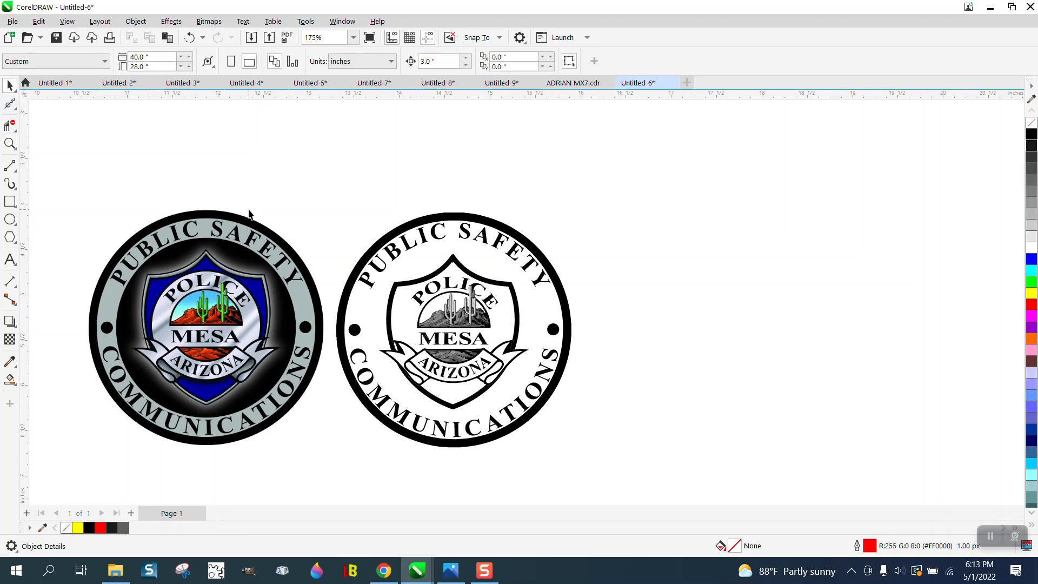
pyautogui.click(206, 328)
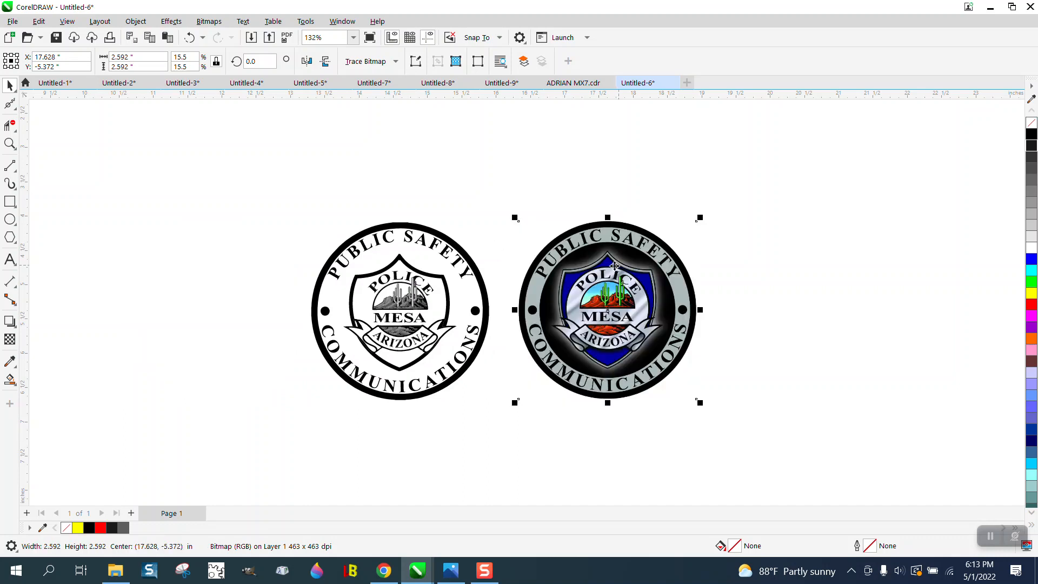
pyautogui.moveTo(565, 301)
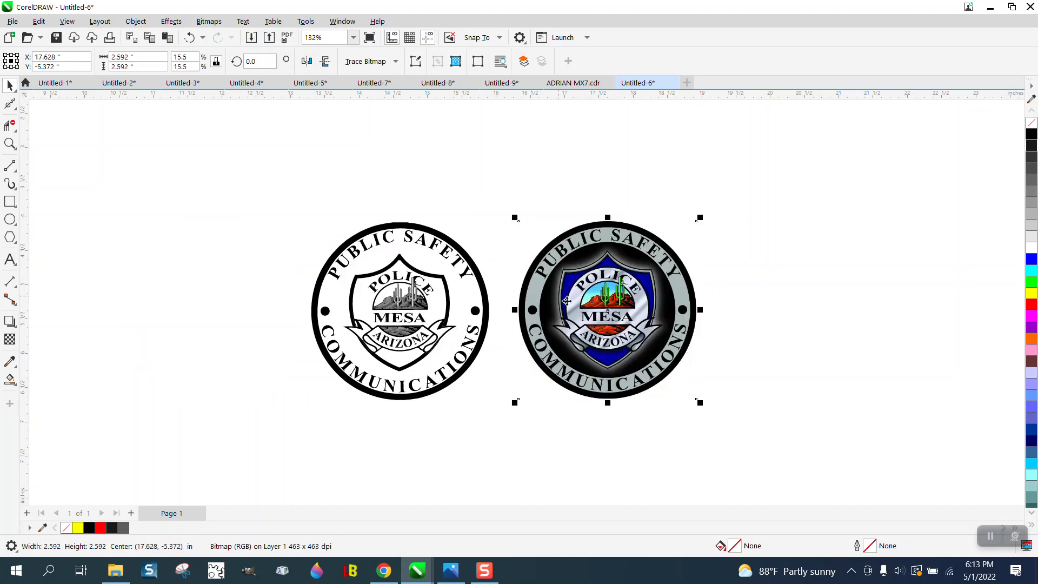
pyautogui.moveTo(643, 288)
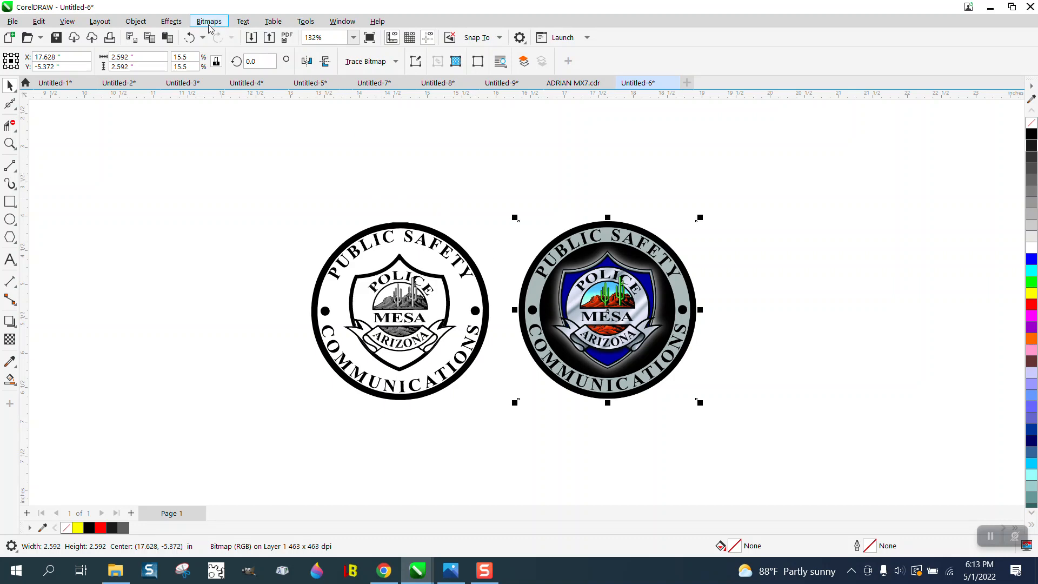
# Step: Check the colour badge in Bitmaps > Resample (1200×1200 px, 463 dpi) and cancel without changes
pyautogui.click(209, 20)
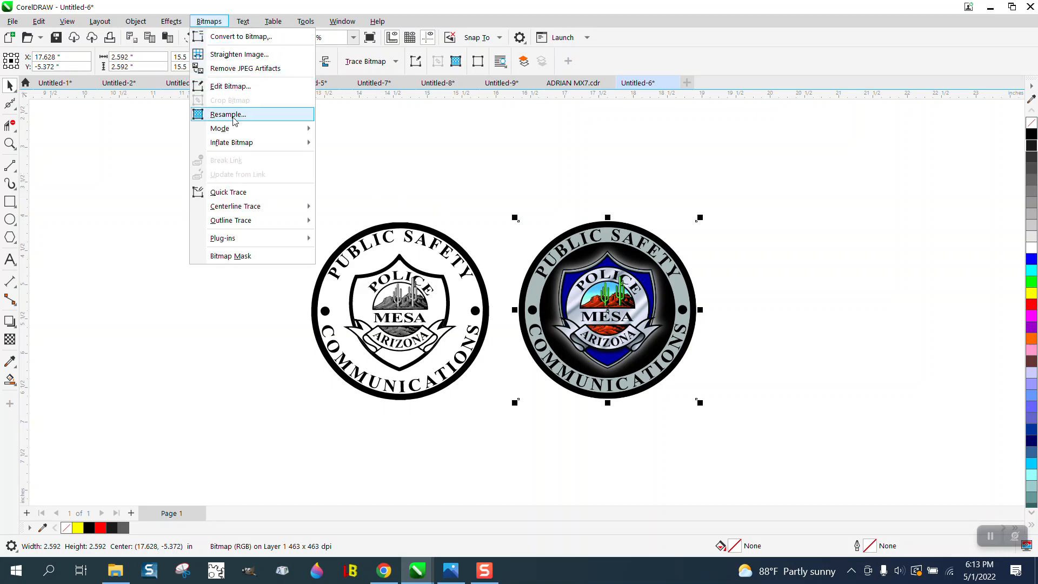
pyautogui.click(227, 113)
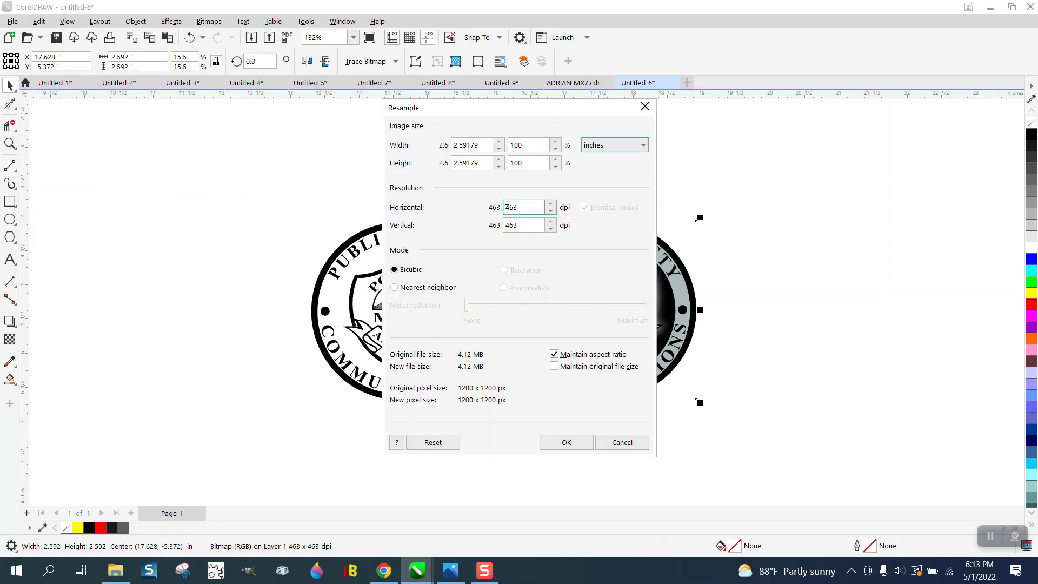
pyautogui.click(565, 443)
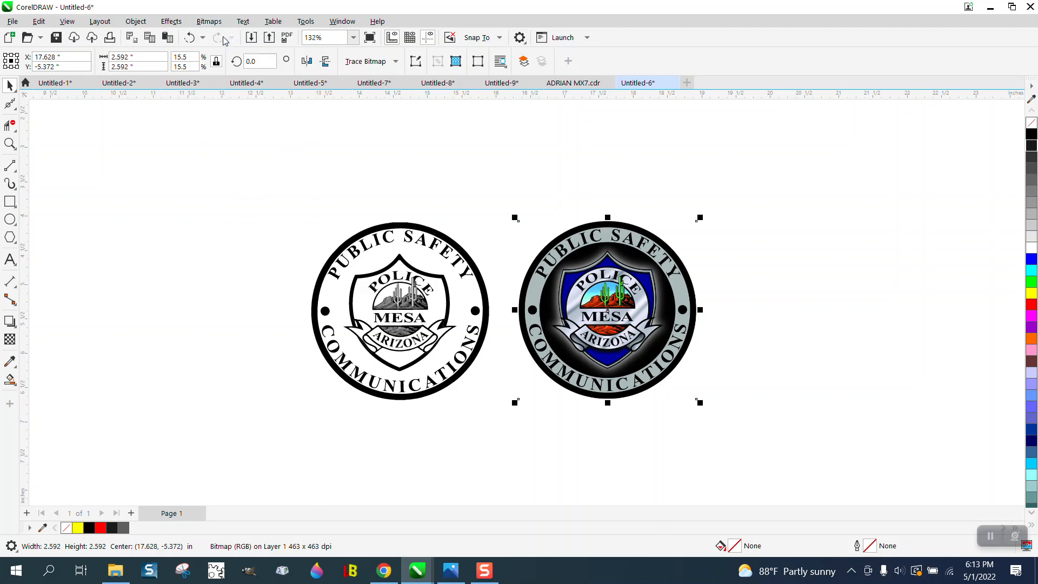
# Step: Convert the middle badge to a Grayscale (8-bit) 300 dpi bitmap, keeping the colour copy aside
pyautogui.click(209, 22)
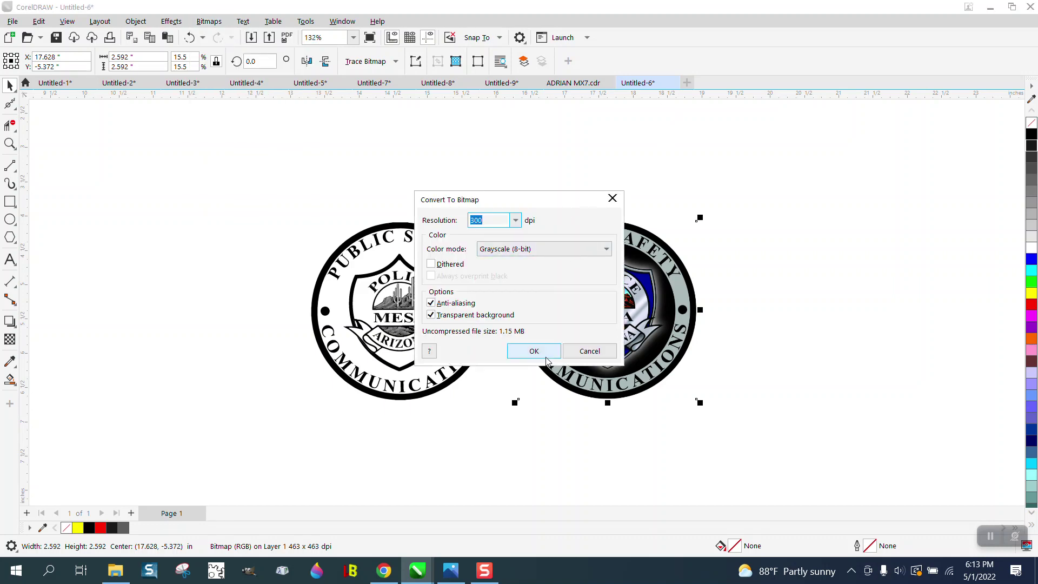
pyautogui.click(533, 351)
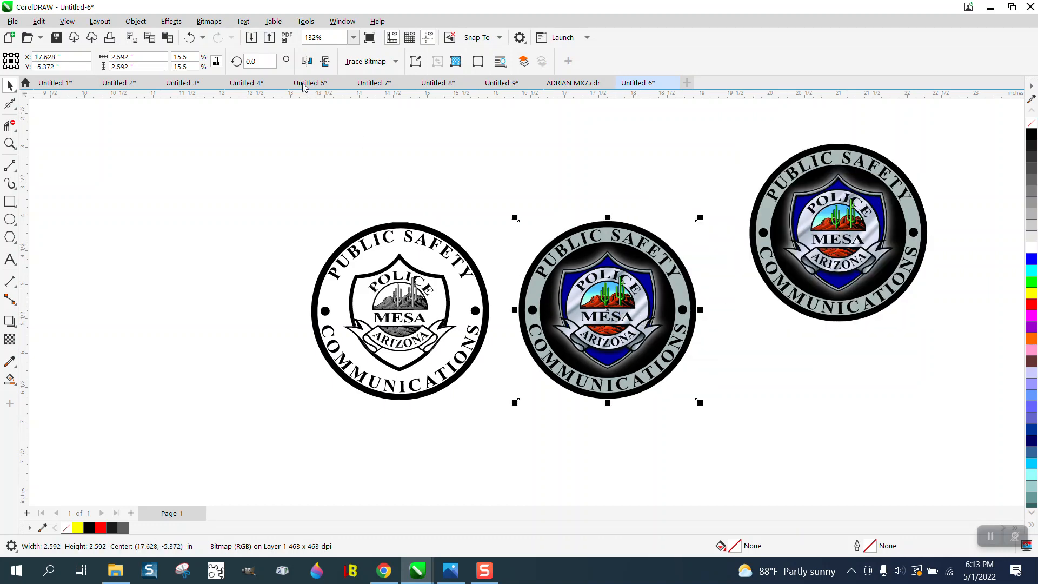
pyautogui.click(208, 22)
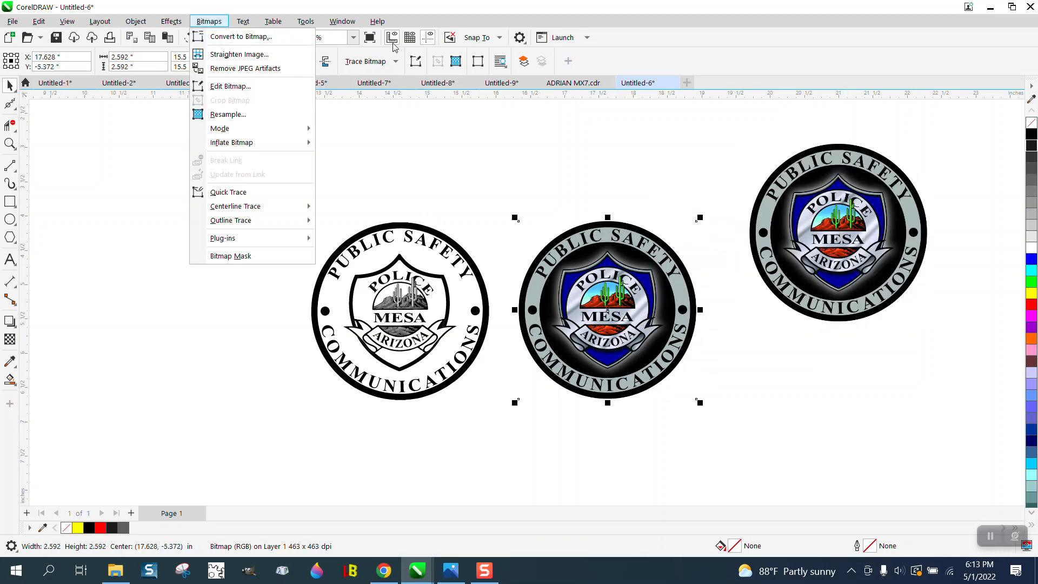
pyautogui.click(240, 37)
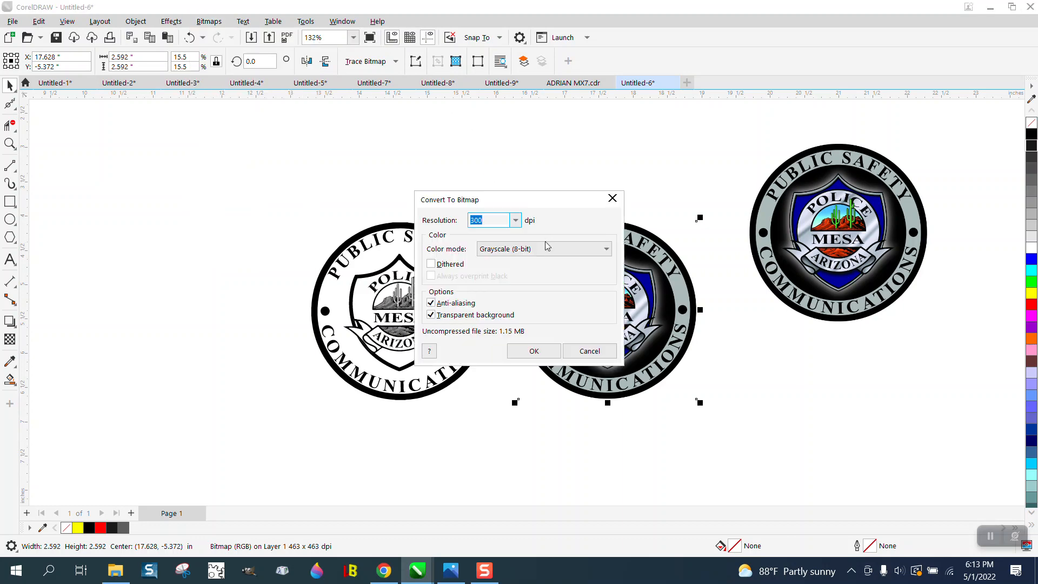
pyautogui.click(533, 350)
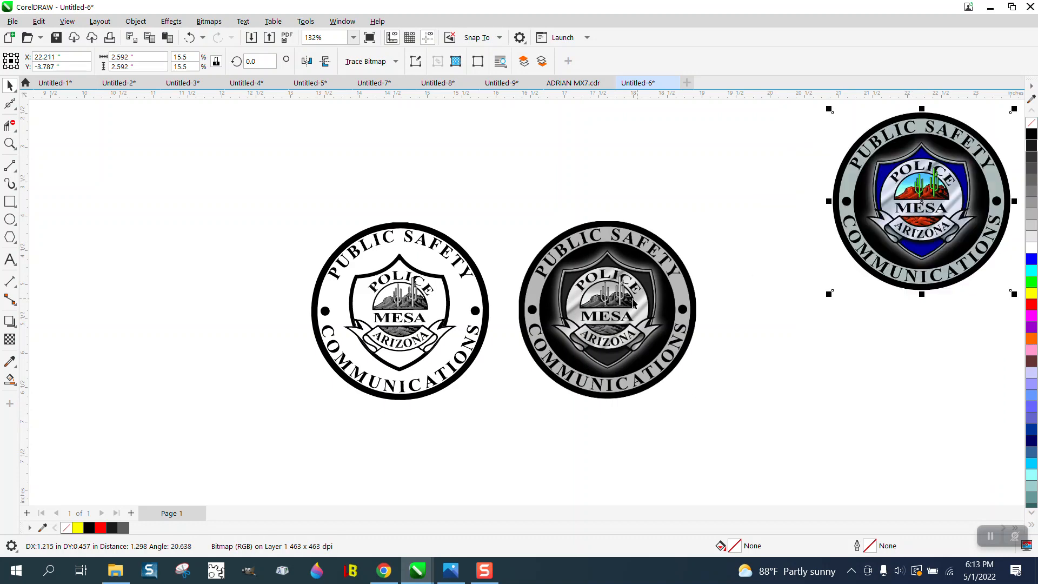
# Step: Outline-trace the grayscale badge as a High Quality Image with Detail 96 and accept the result
pyautogui.click(607, 309)
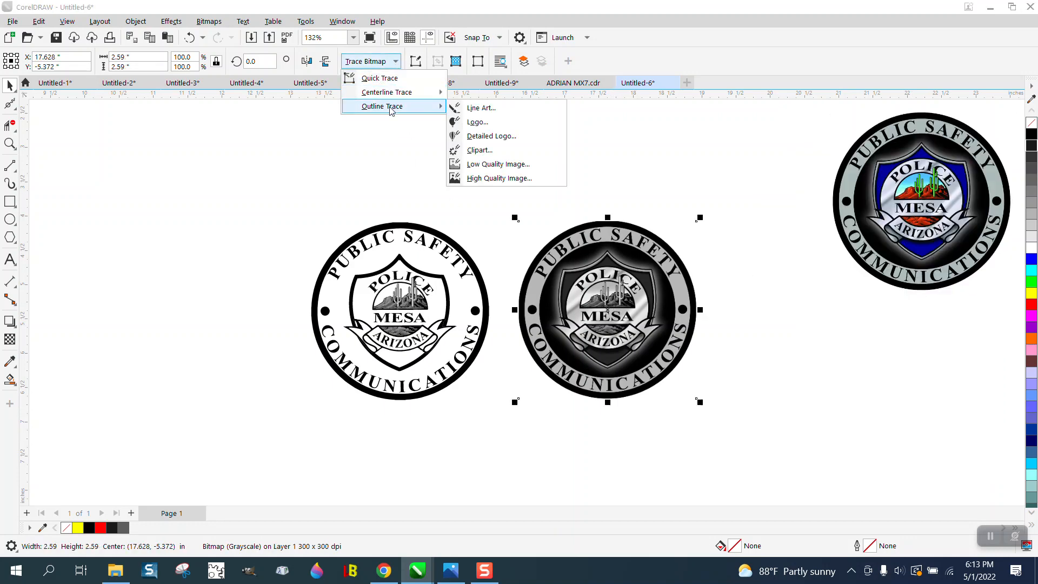
pyautogui.moveTo(500, 178)
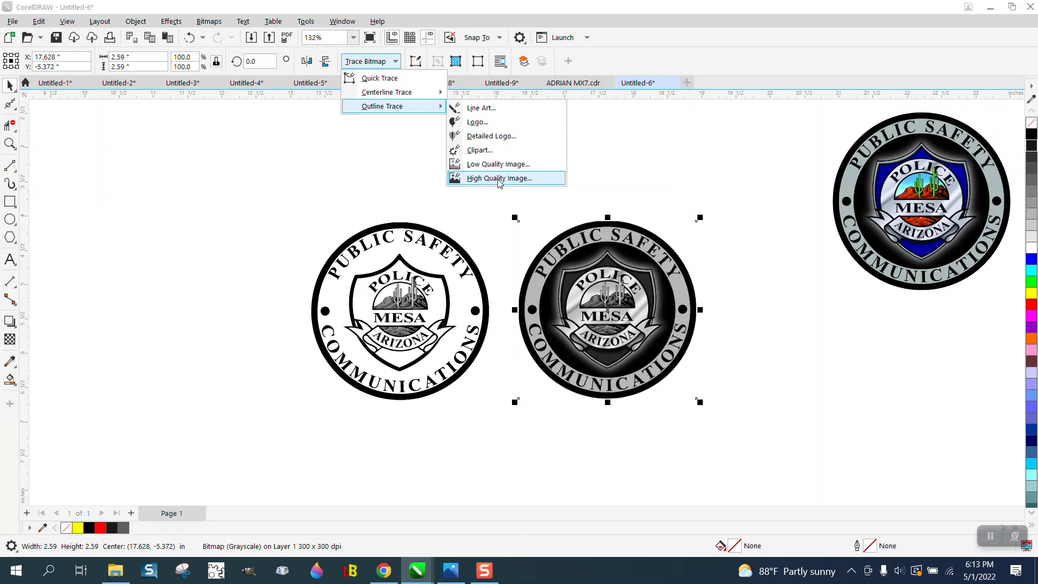
pyautogui.click(500, 177)
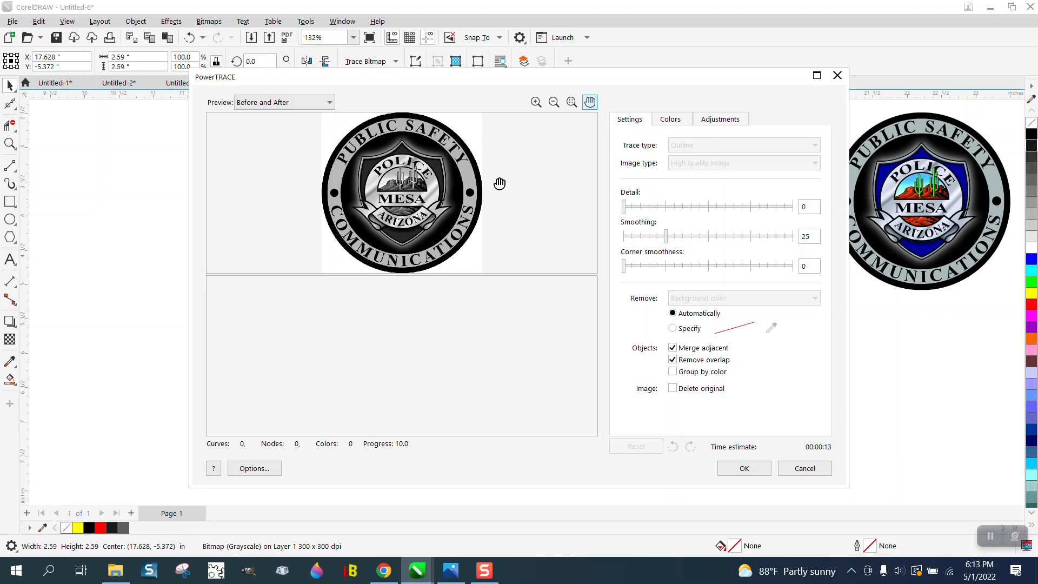
pyautogui.moveTo(526, 257)
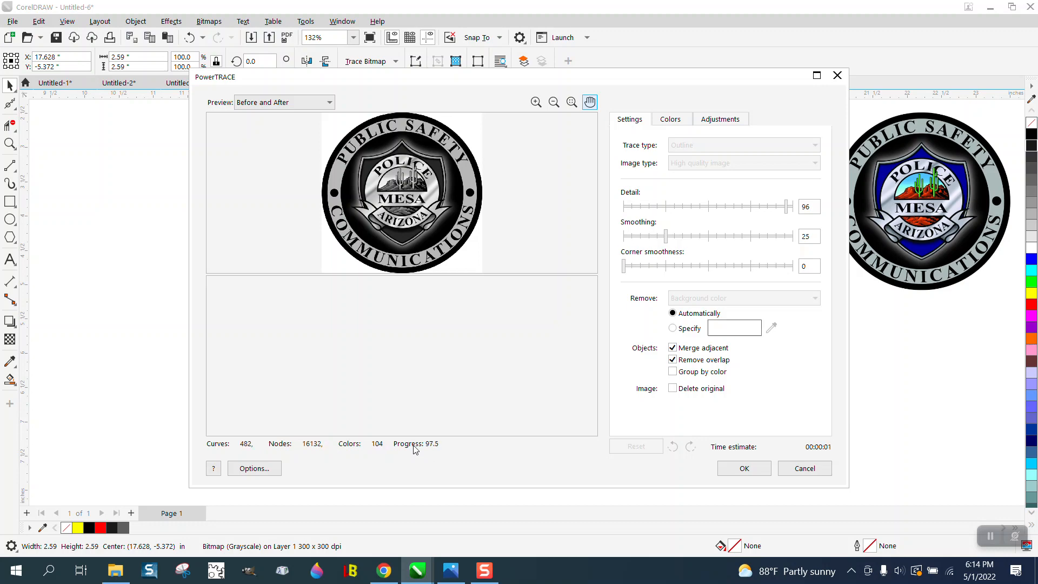
pyautogui.click(743, 468)
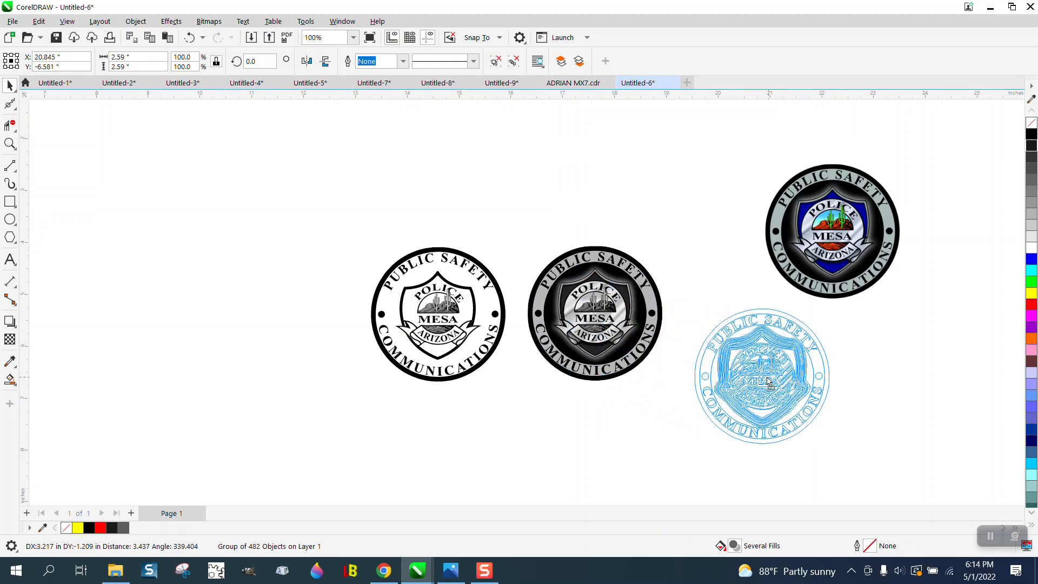
# Step: Select and zoom in on the traced 482-object badge group and bring up the Object menu for ungrouping
pyautogui.click(761, 381)
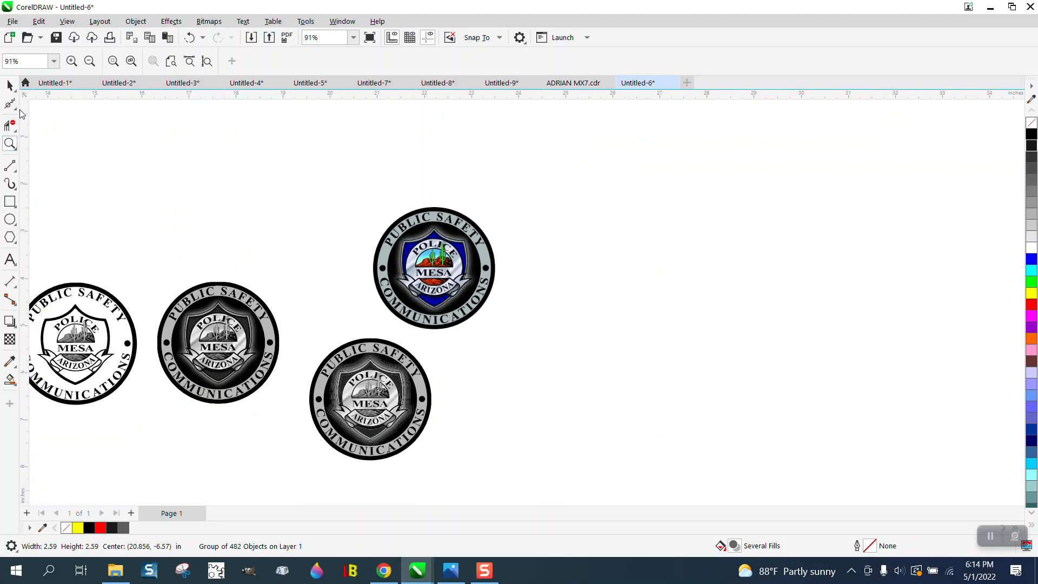
pyautogui.click(370, 399)
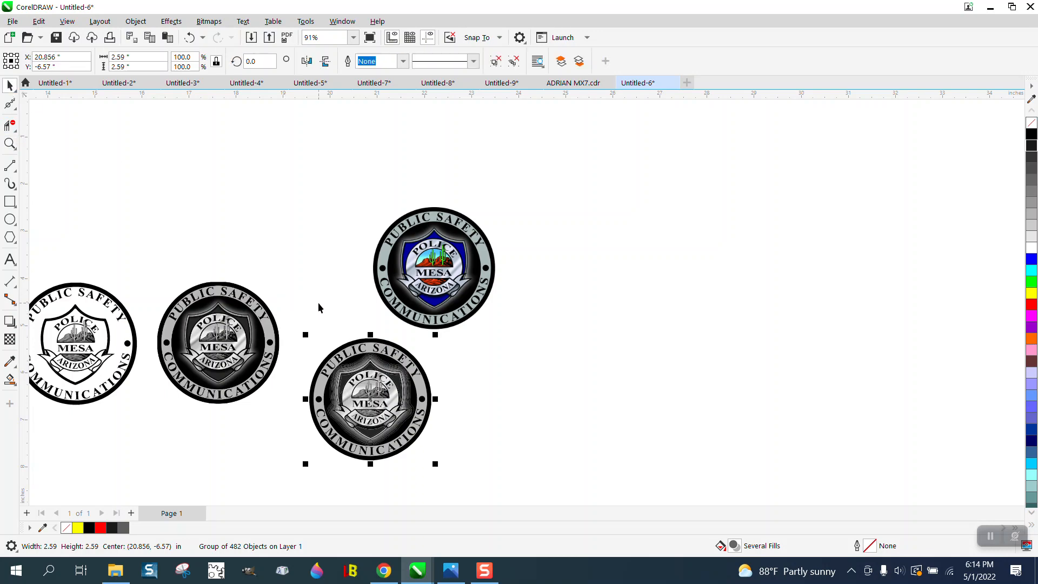
pyautogui.click(10, 144)
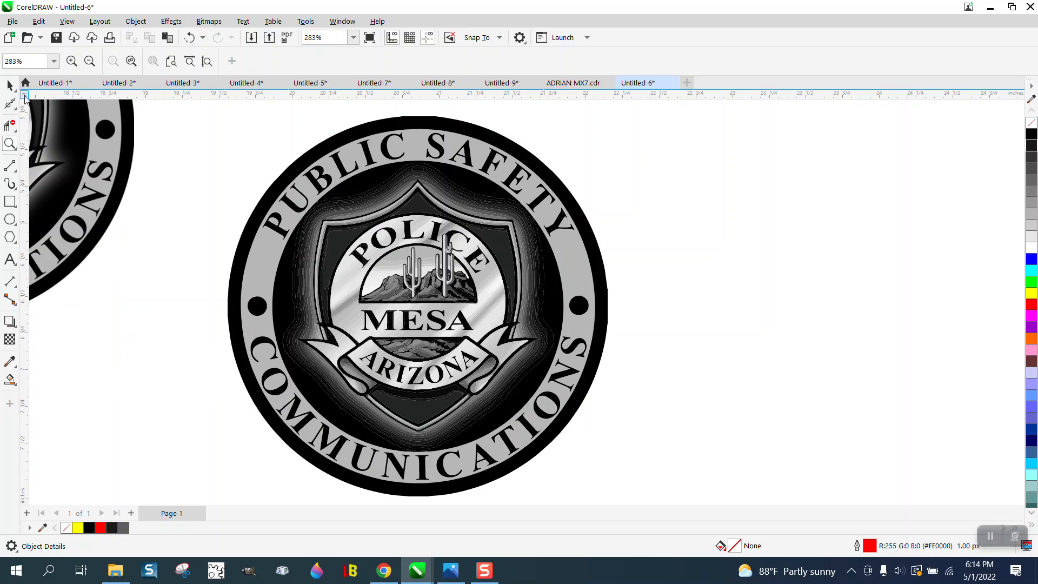
pyautogui.click(417, 306)
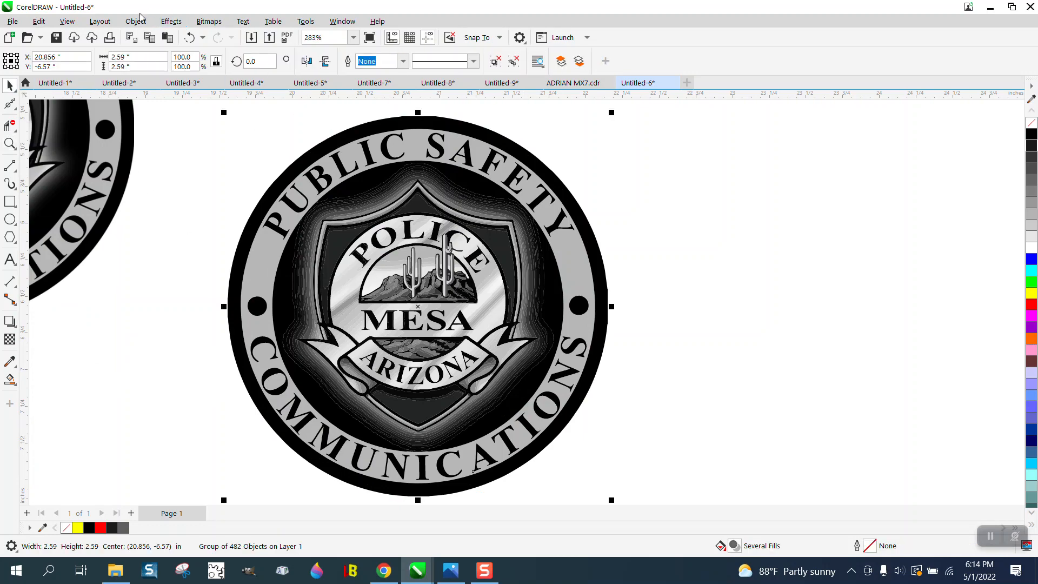
pyautogui.click(135, 22)
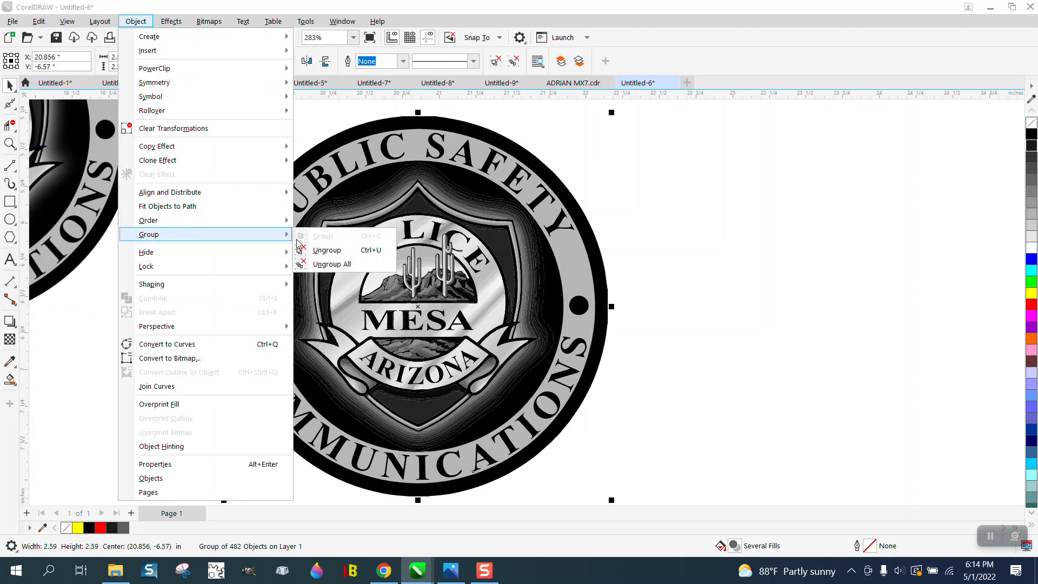
# Step: Ungroup the traced badge and pick up the PUBLIC SAFETY ring lettering for the new black ring
pyautogui.click(332, 264)
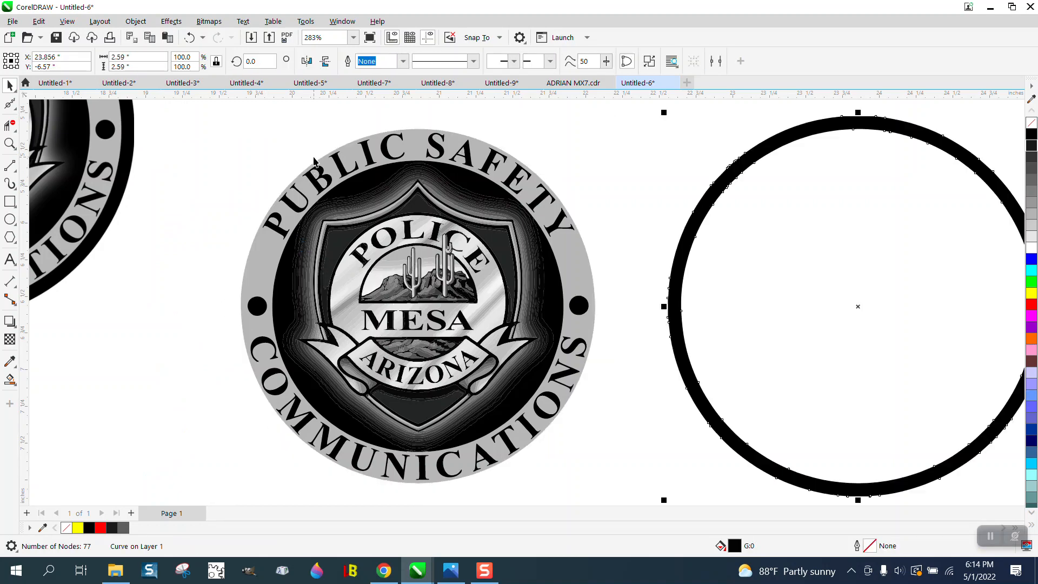
pyautogui.moveTo(556, 230)
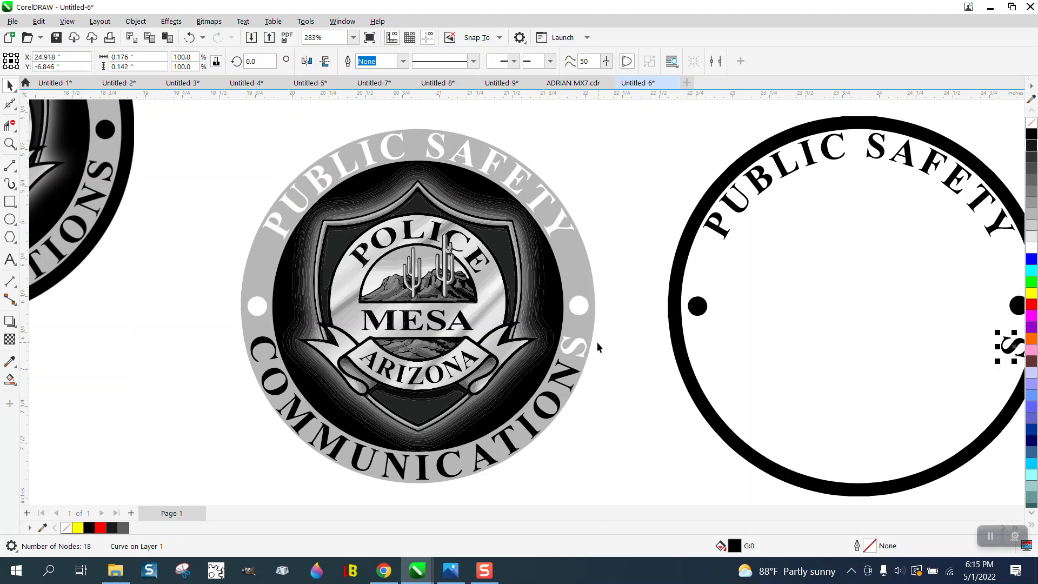
pyautogui.click(570, 370)
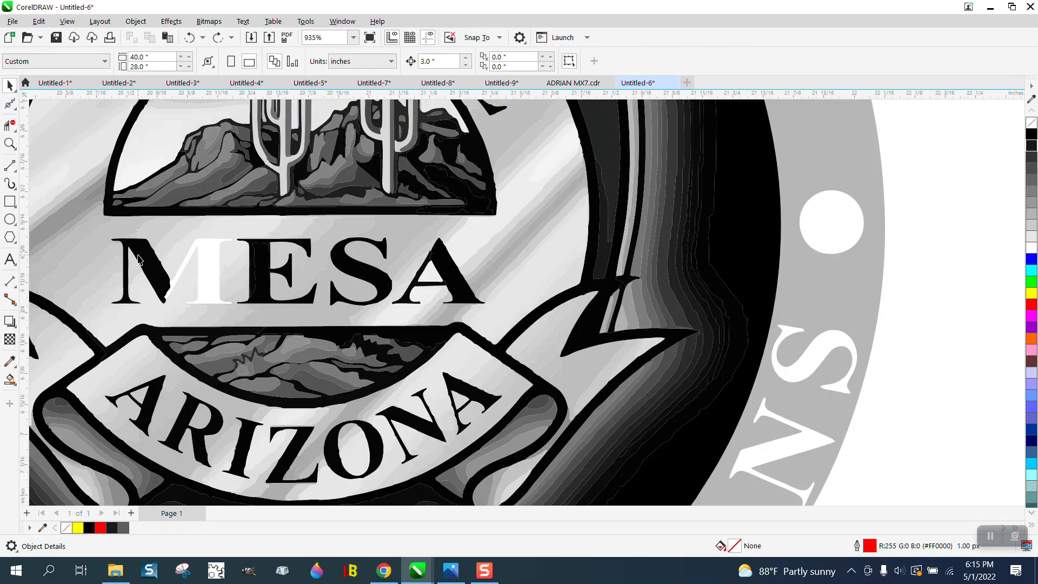
# Step: Move the MESA, ARIZONA and POLICE lettering into the new black ring, filled black
pyautogui.click(143, 272)
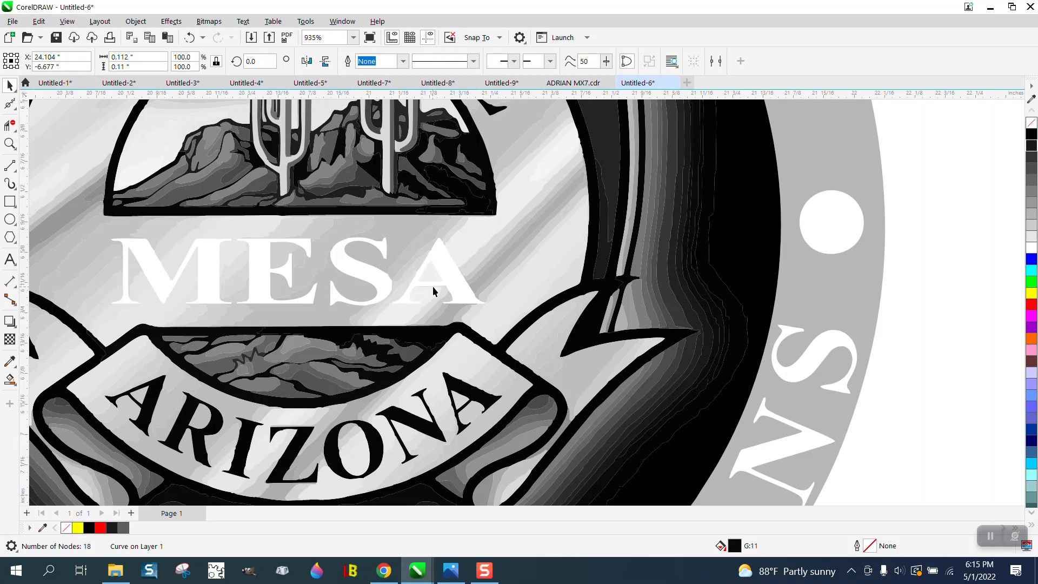
pyautogui.scroll(-3)
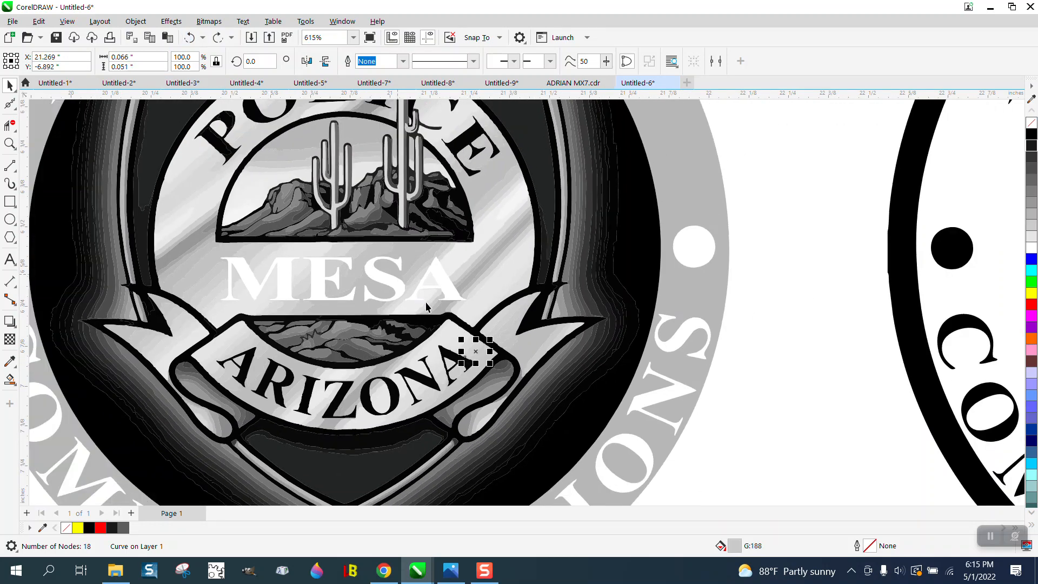
pyautogui.click(428, 378)
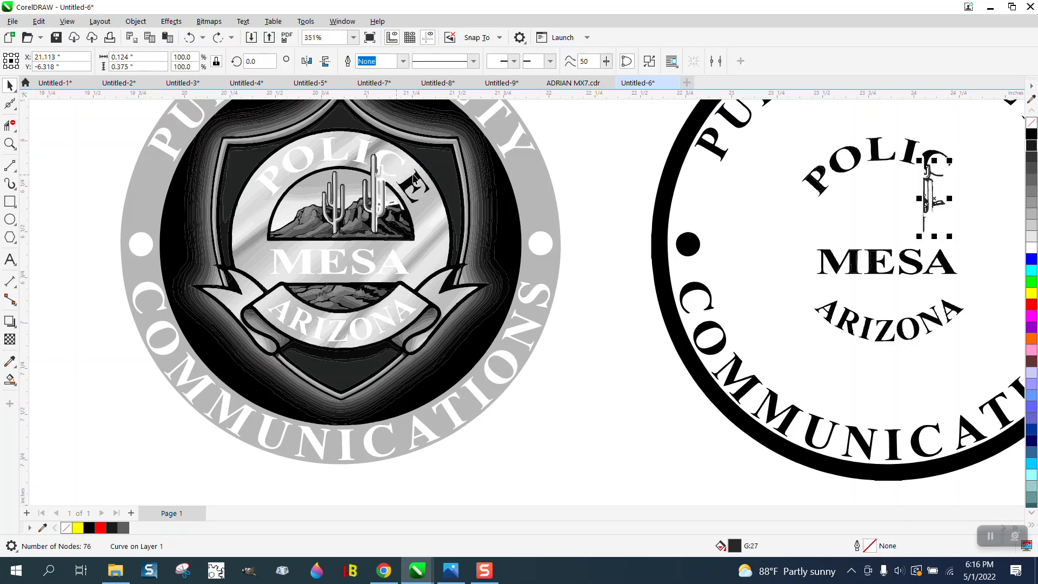
pyautogui.click(415, 178)
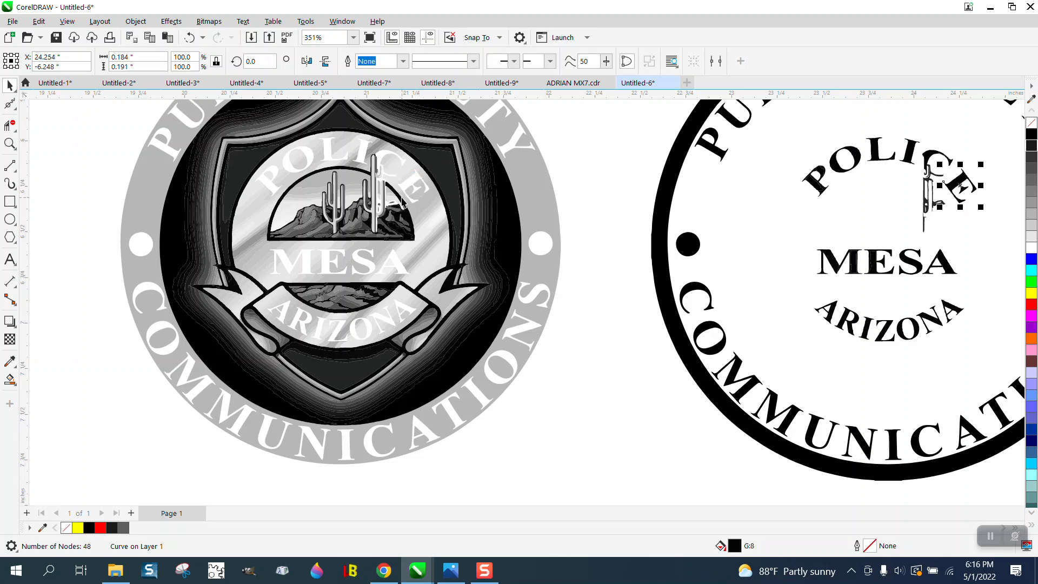
pyautogui.moveTo(424, 285)
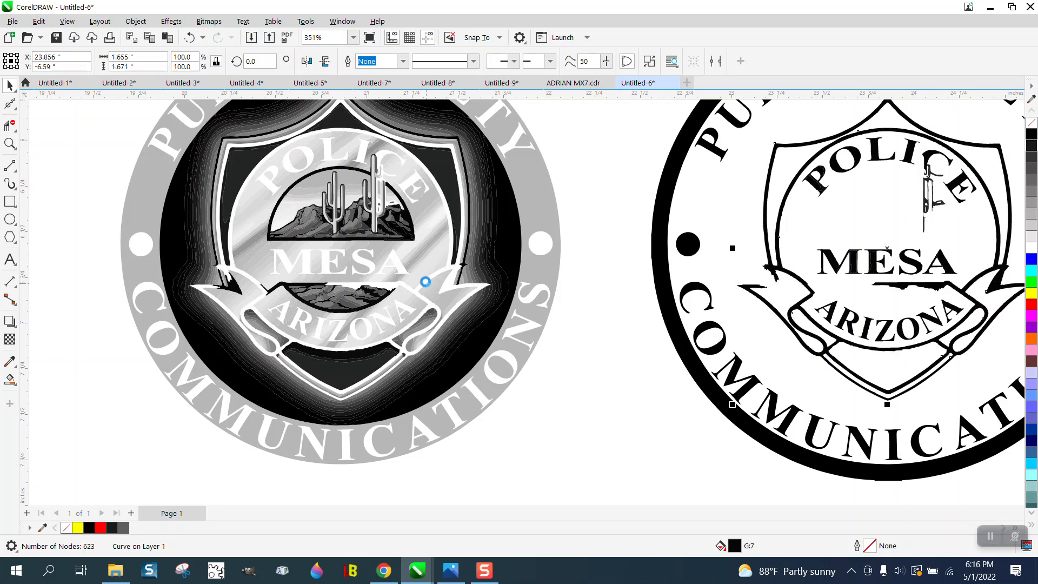
pyautogui.moveTo(649, 200)
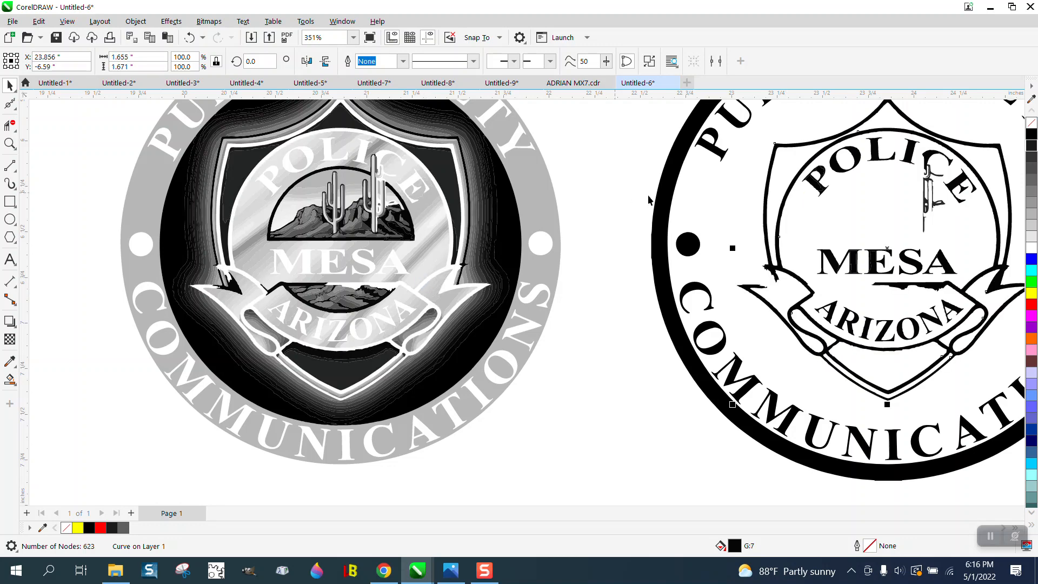
# Step: Pick up a small banner fragment to place with the shield and ribbon outlines in the new badge
pyautogui.click(228, 285)
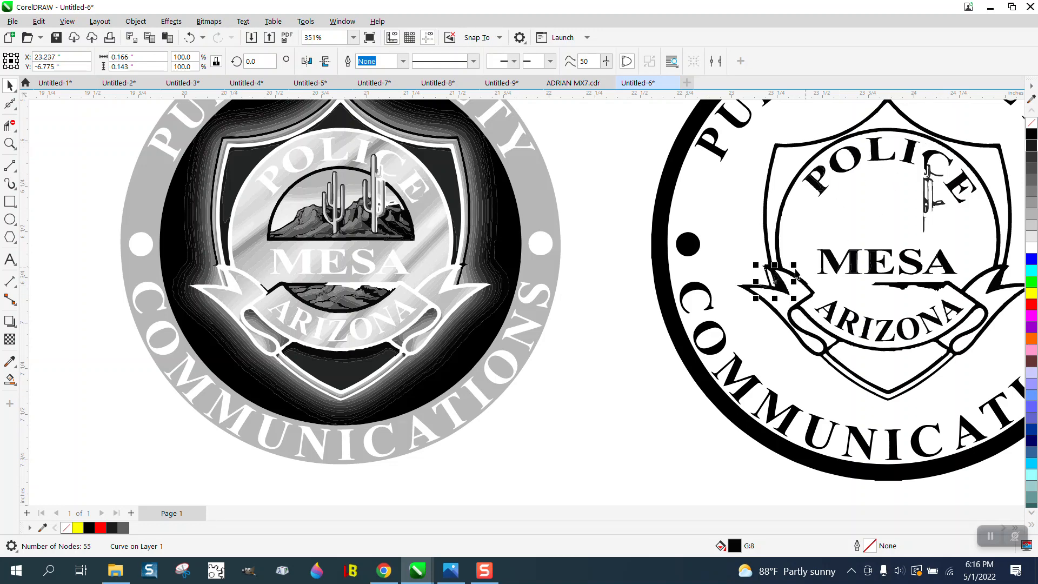
pyautogui.moveTo(485, 315)
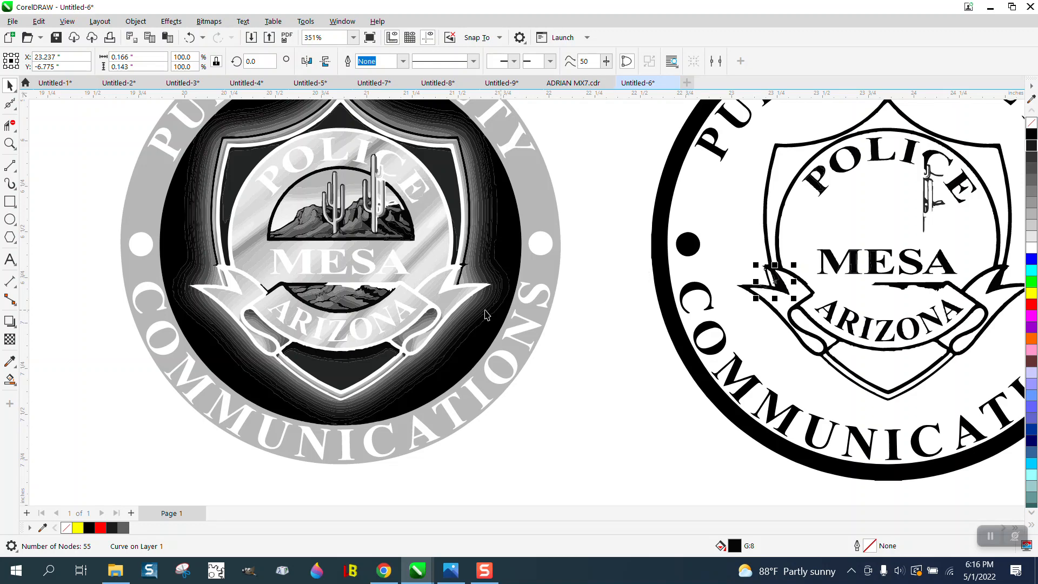
pyautogui.moveTo(585, 227)
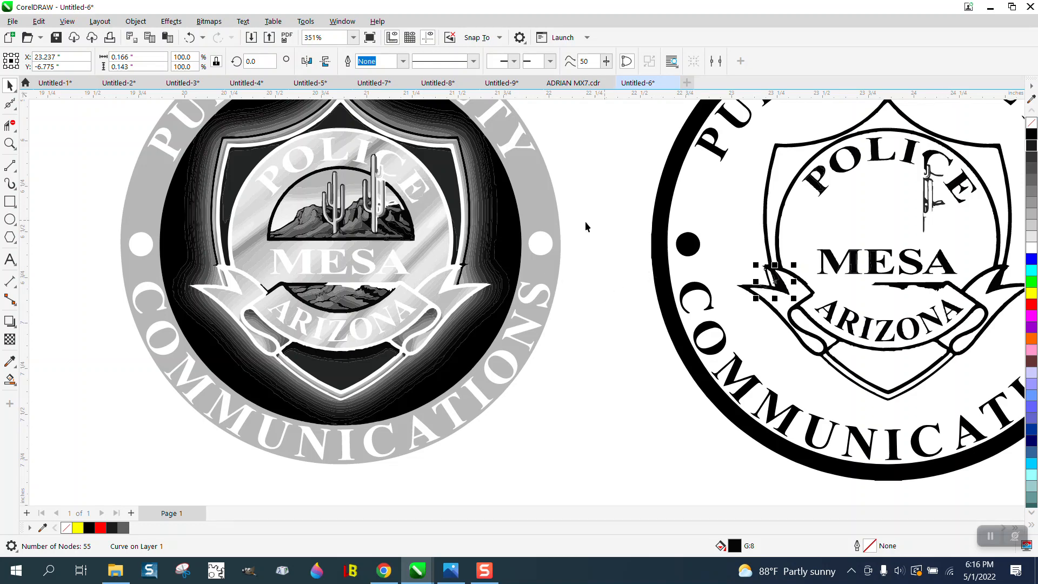
pyautogui.moveTo(302, 290)
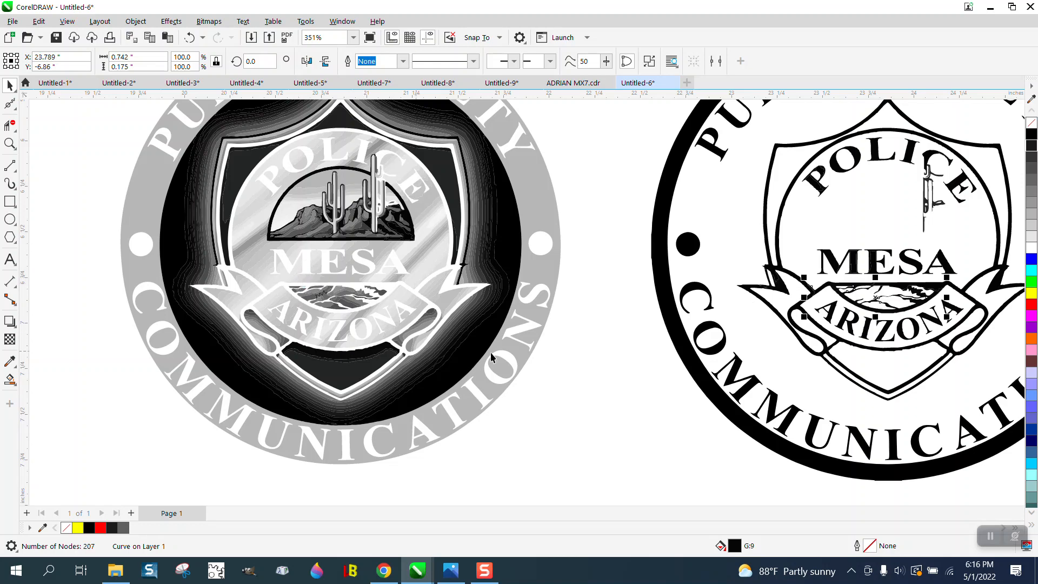
pyautogui.moveTo(917, 315)
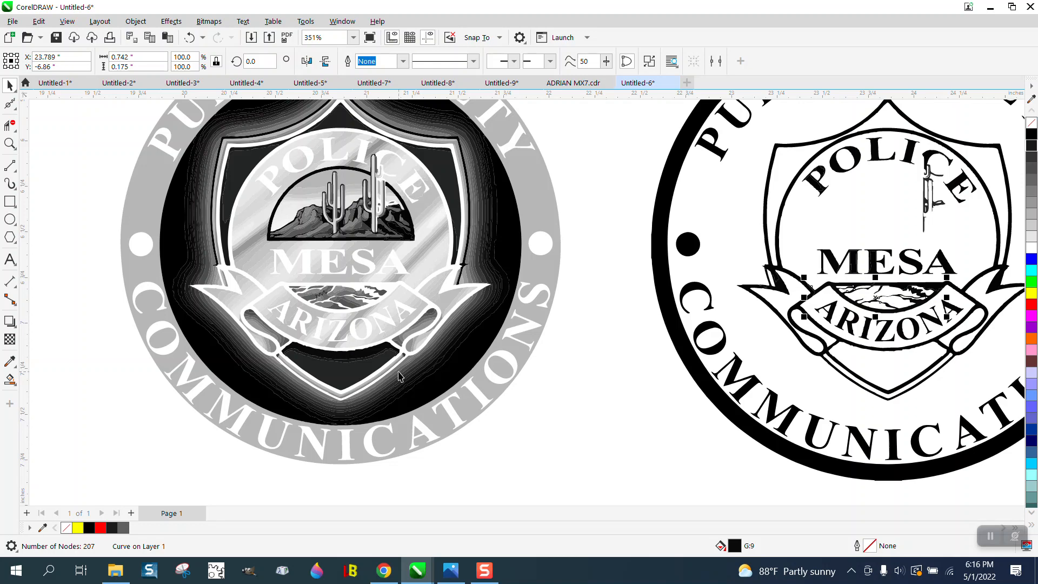
pyautogui.moveTo(394, 343)
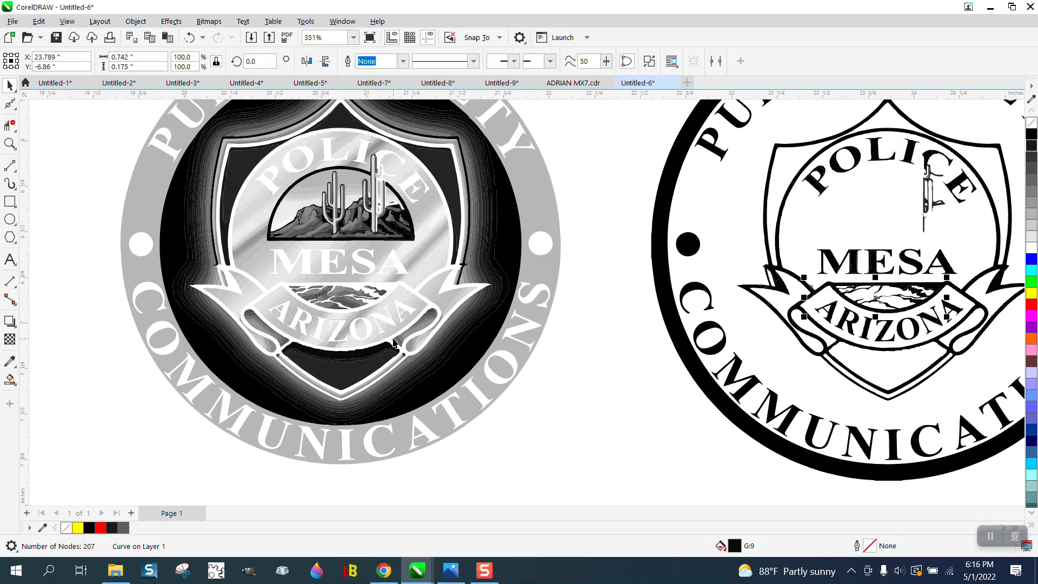
pyautogui.moveTo(312, 220)
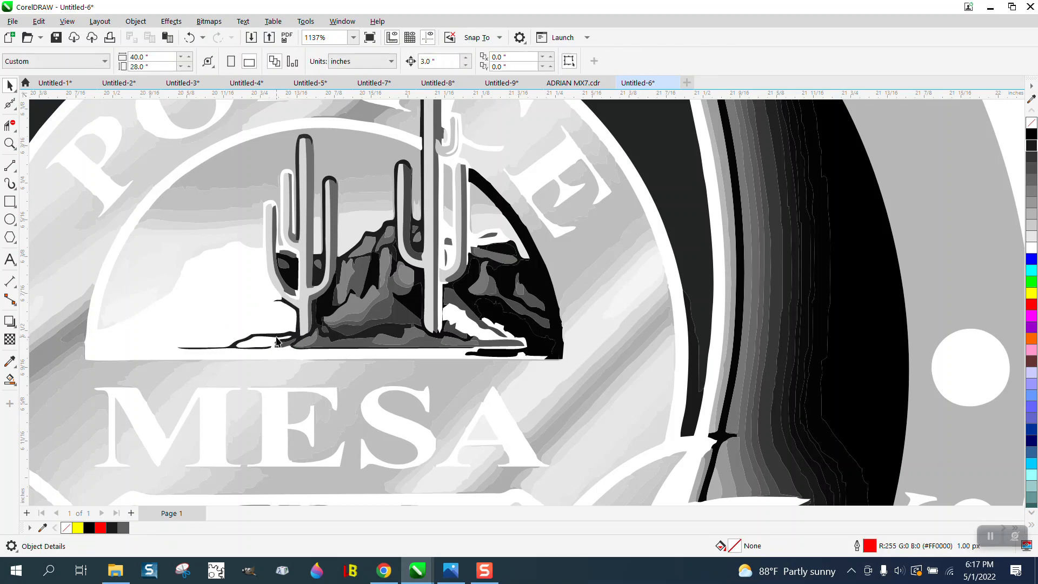
# Step: Move the ground, mountain shading and cactus shadow pieces of the desert scene into the new badge
pyautogui.click(311, 348)
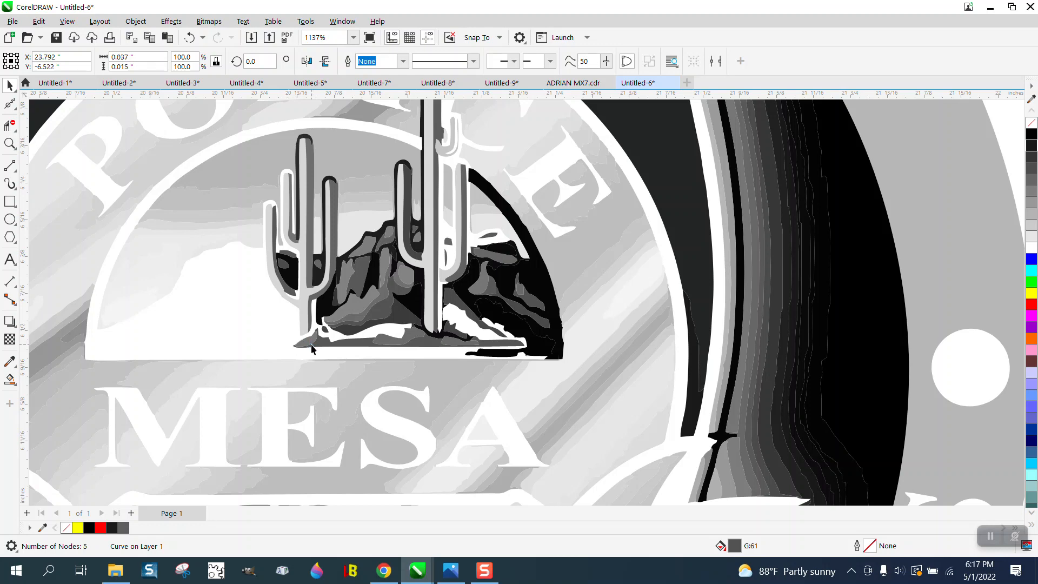
pyautogui.click(321, 329)
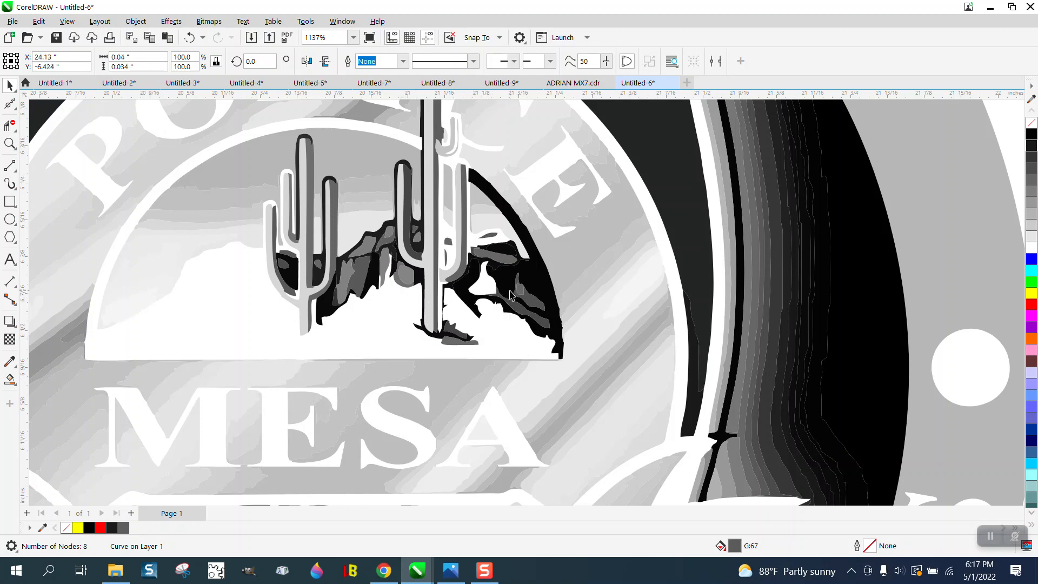
pyautogui.click(535, 315)
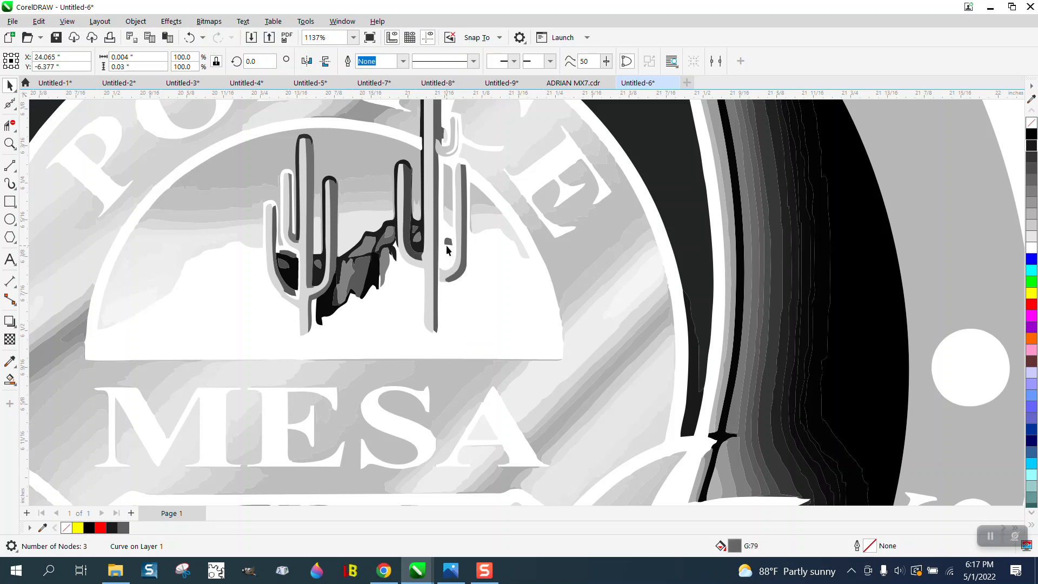
pyautogui.click(415, 238)
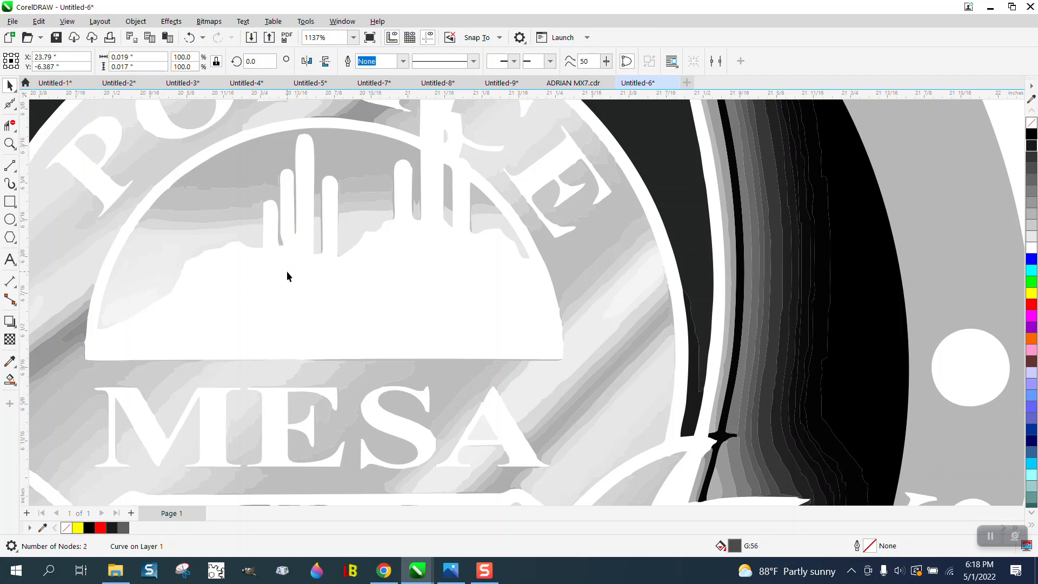
# Step: Zoom in on the new badge's desert scene to clean up the right edge of the black landscape base
pyautogui.scroll(-3)
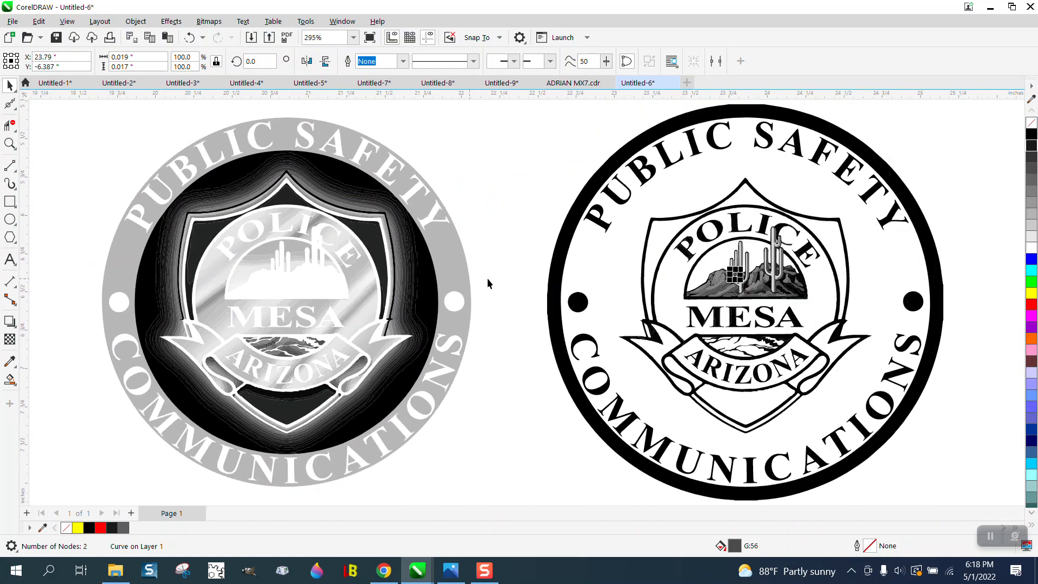
pyautogui.click(10, 144)
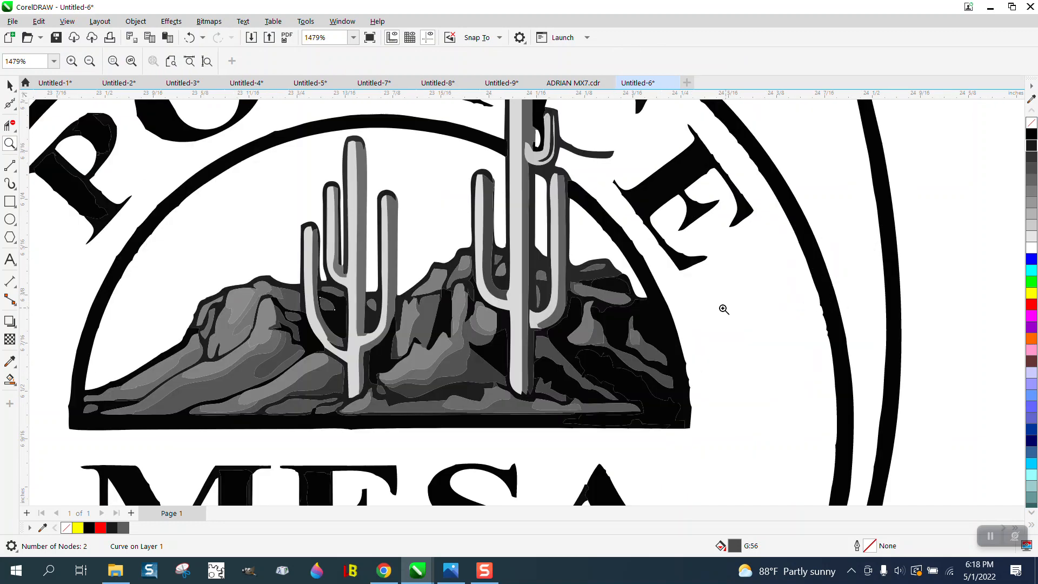
pyautogui.moveTo(687, 319)
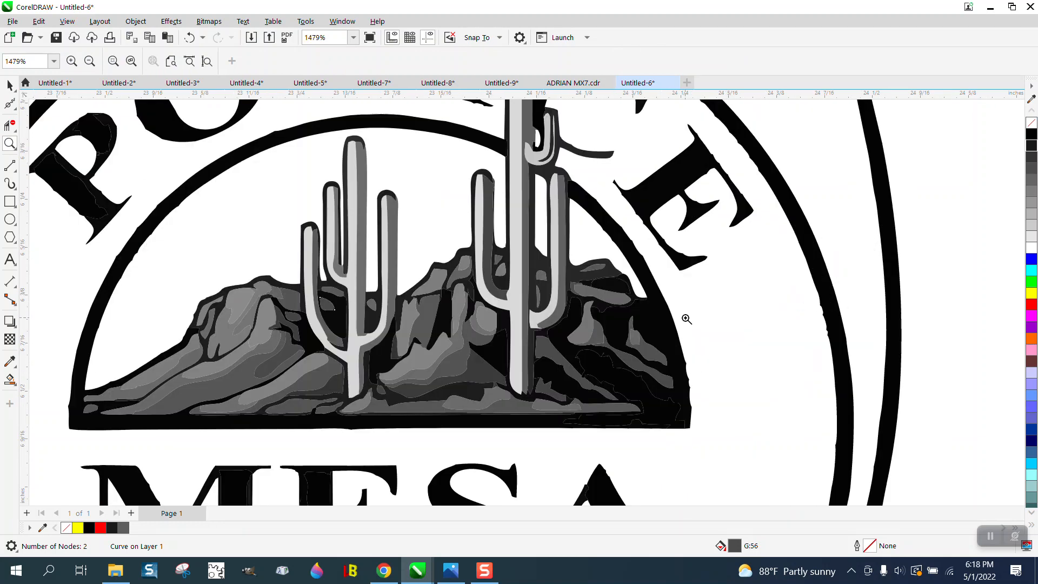
pyautogui.scroll(-3)
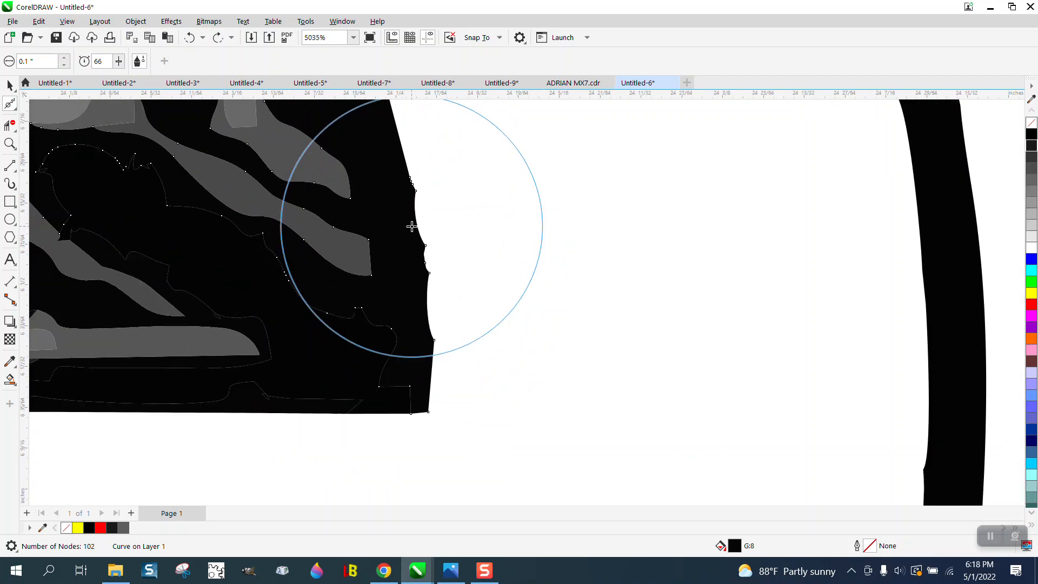
pyautogui.scroll(-3)
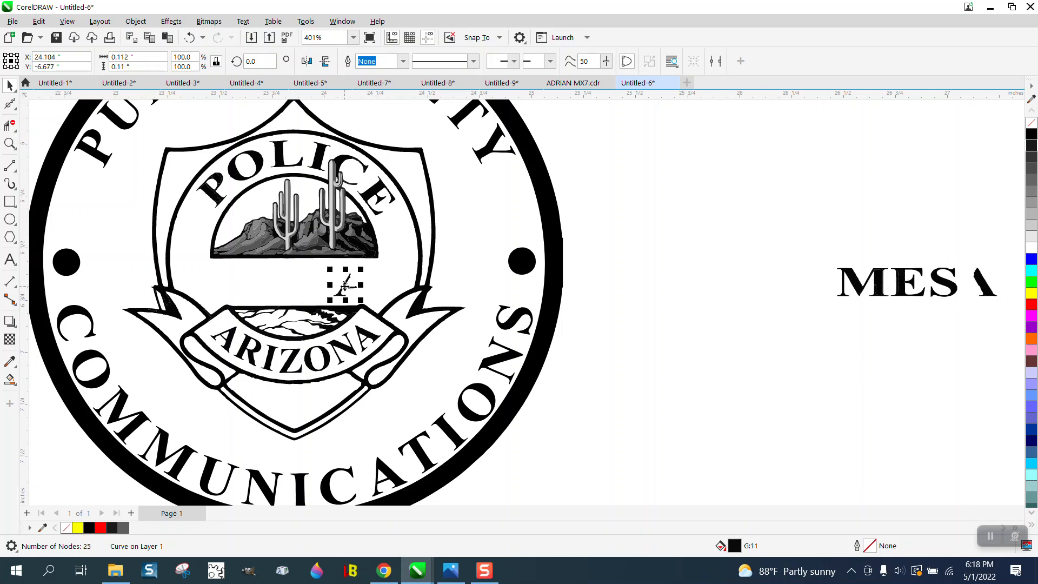
# Step: Select the whole MESA lettering and switch to the Smooth tool to even out its jagged edges
pyautogui.click(914, 281)
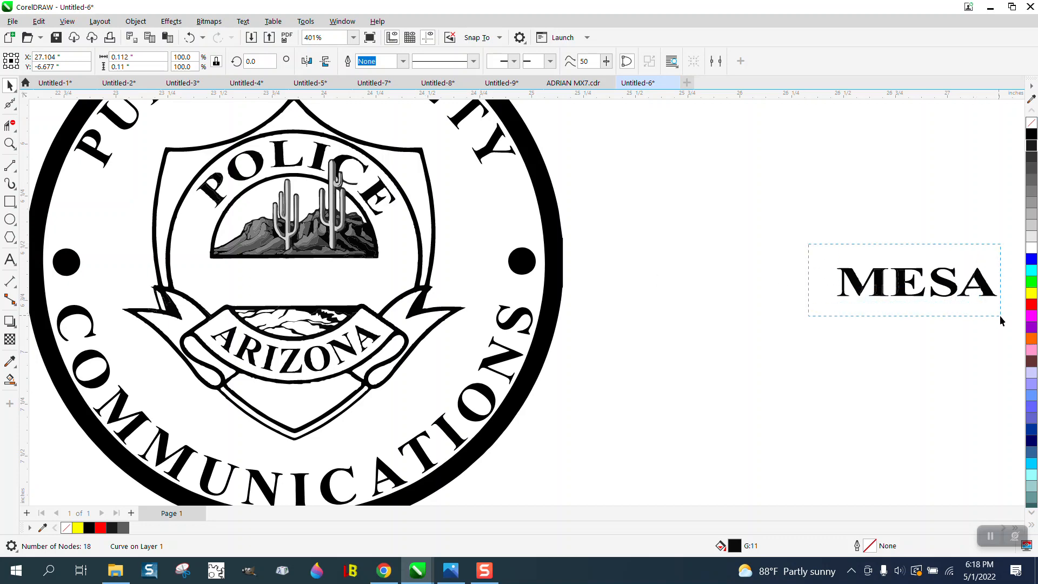
pyautogui.click(135, 22)
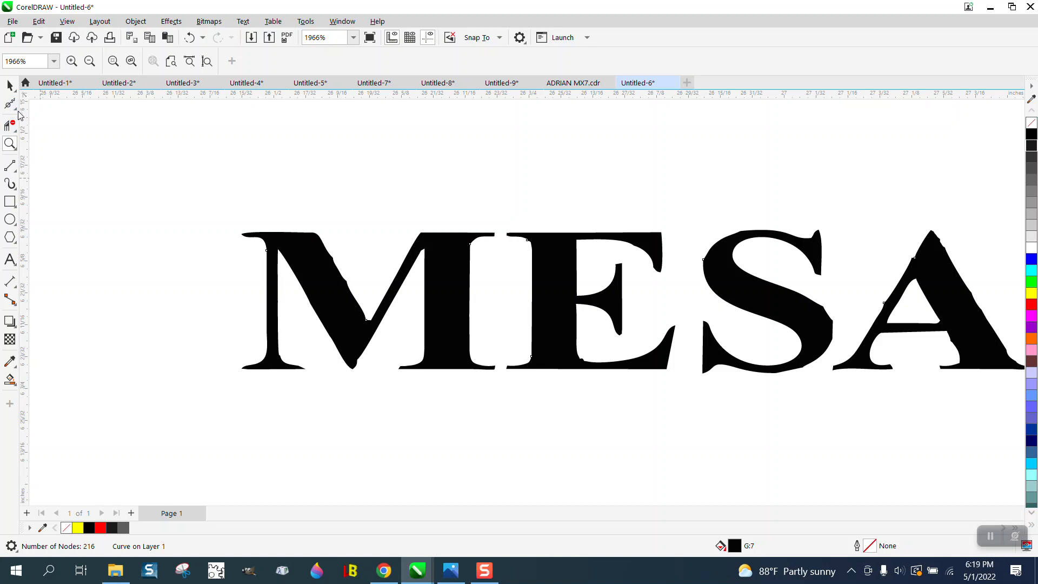
pyautogui.click(10, 104)
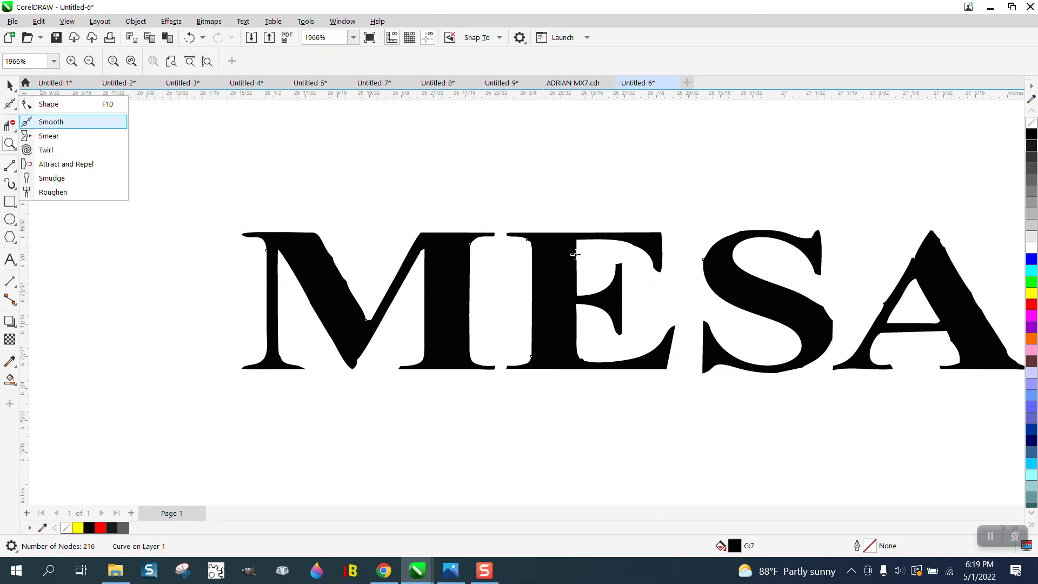
pyautogui.click(51, 122)
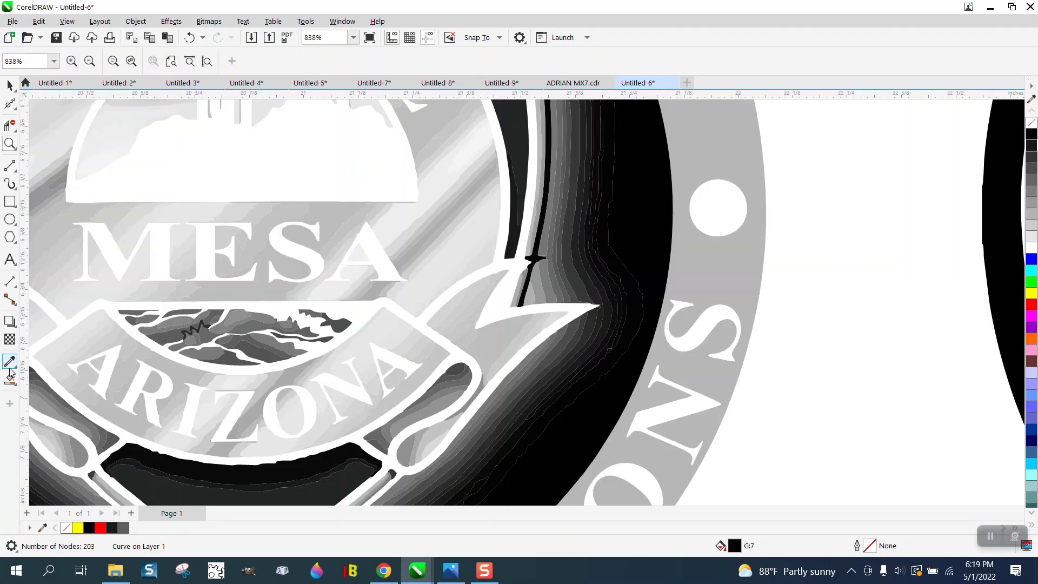
# Step: Fill the letter M with Smart Fill and set the fill colour to black from the RGB palette
pyautogui.click(10, 380)
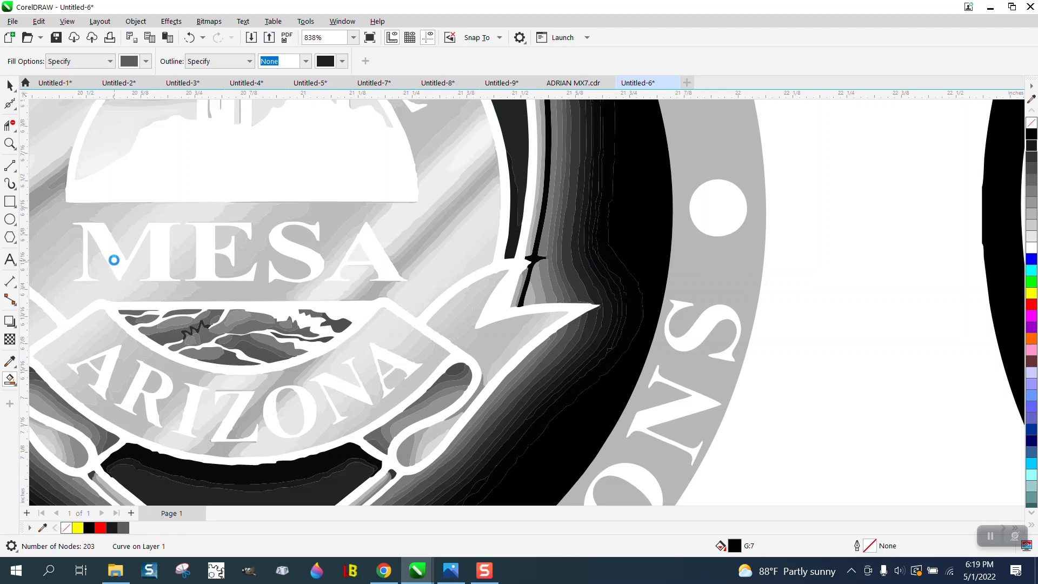
pyautogui.click(113, 261)
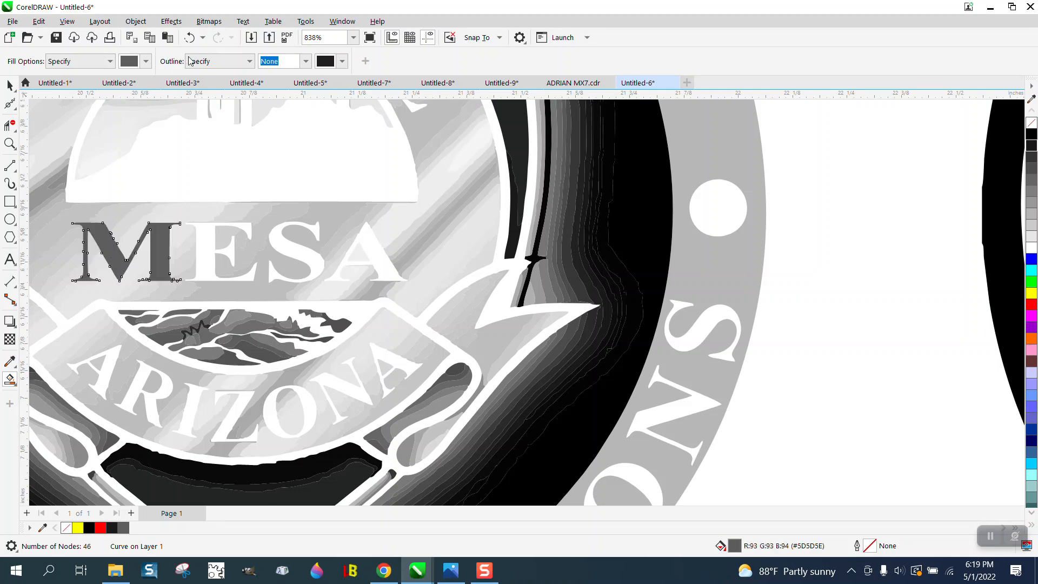
pyautogui.click(144, 60)
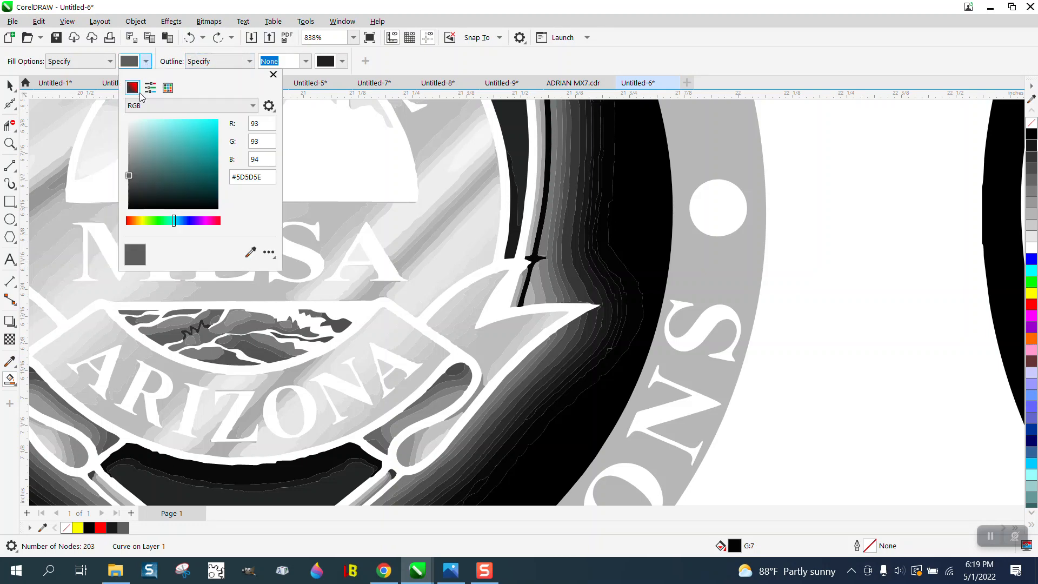
pyautogui.click(168, 87)
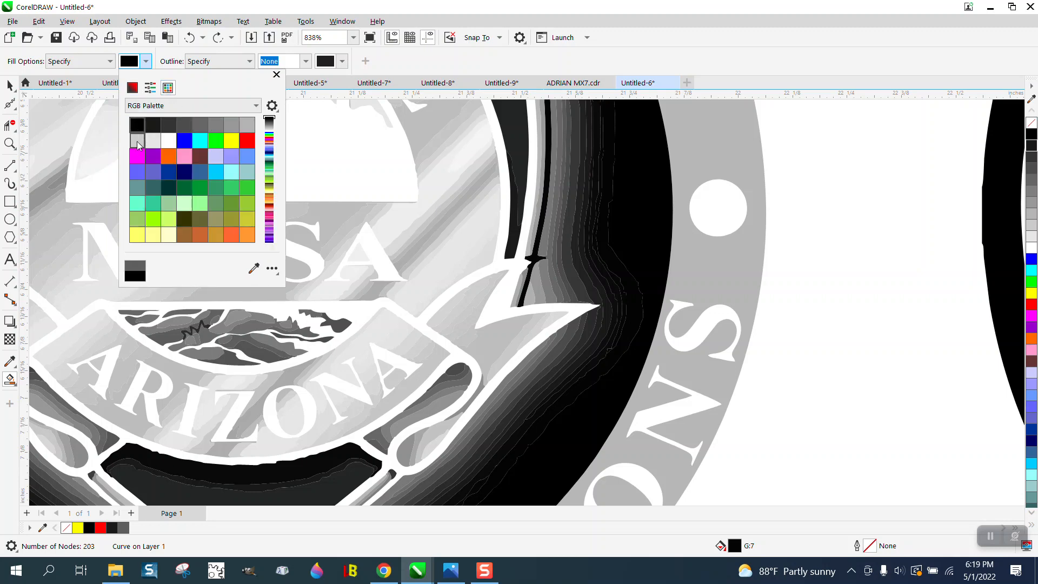
pyautogui.click(134, 123)
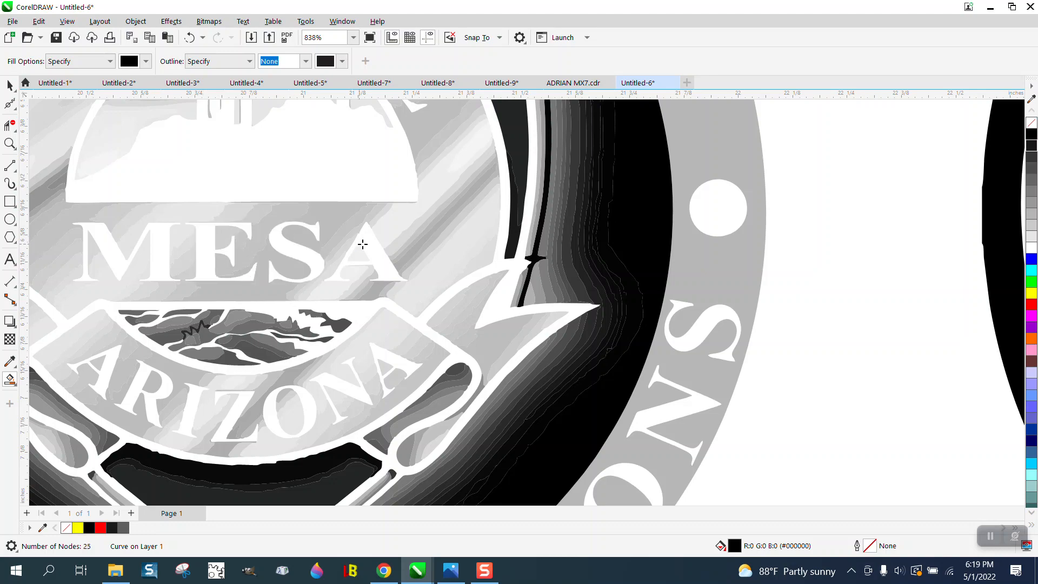
pyautogui.scroll(-3)
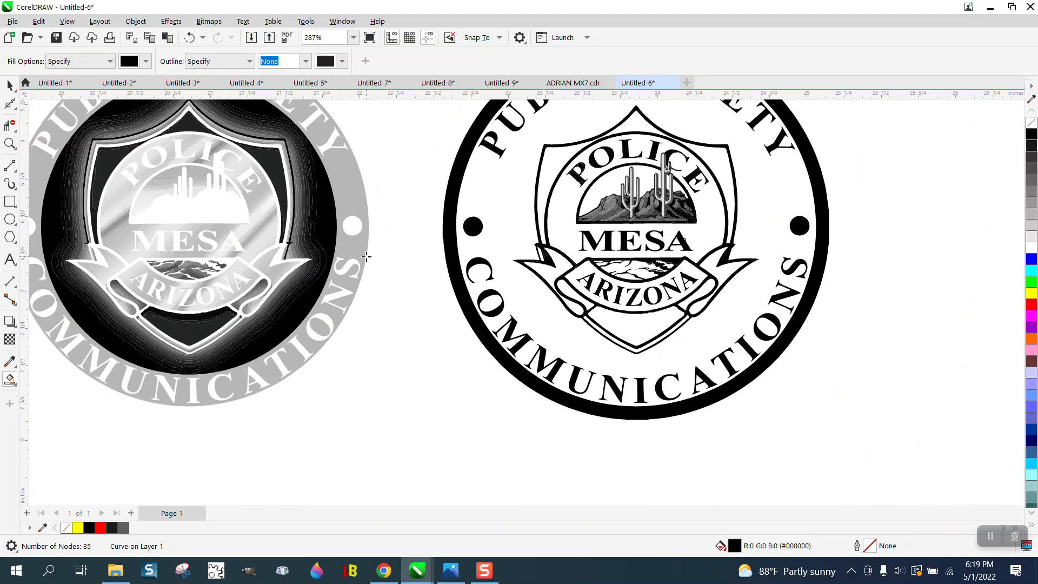
pyautogui.click(10, 144)
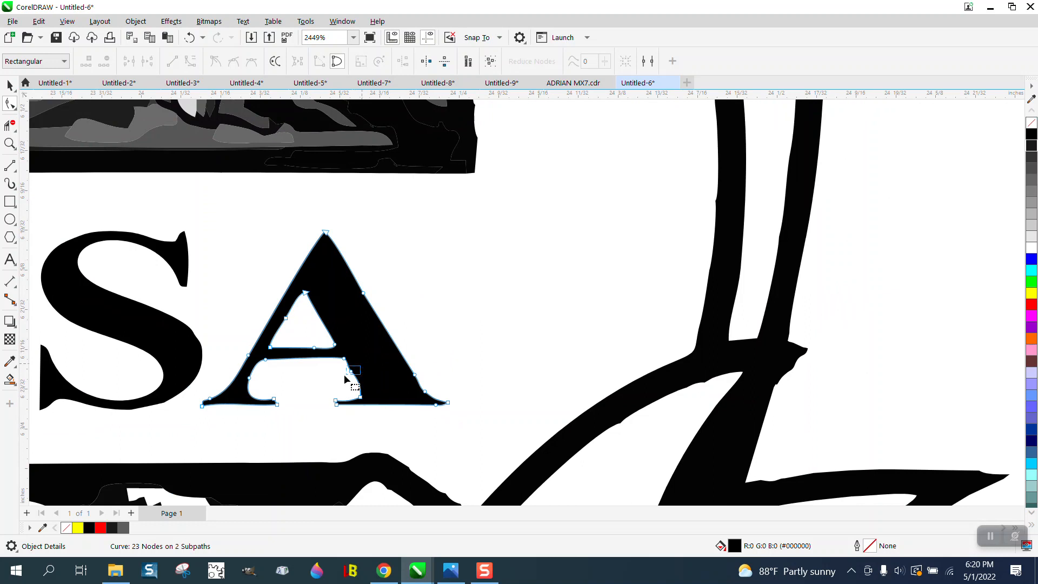
# Step: Select the S of MESA with the Shape tool and clean its curve down to 19 nodes
pyautogui.click(355, 371)
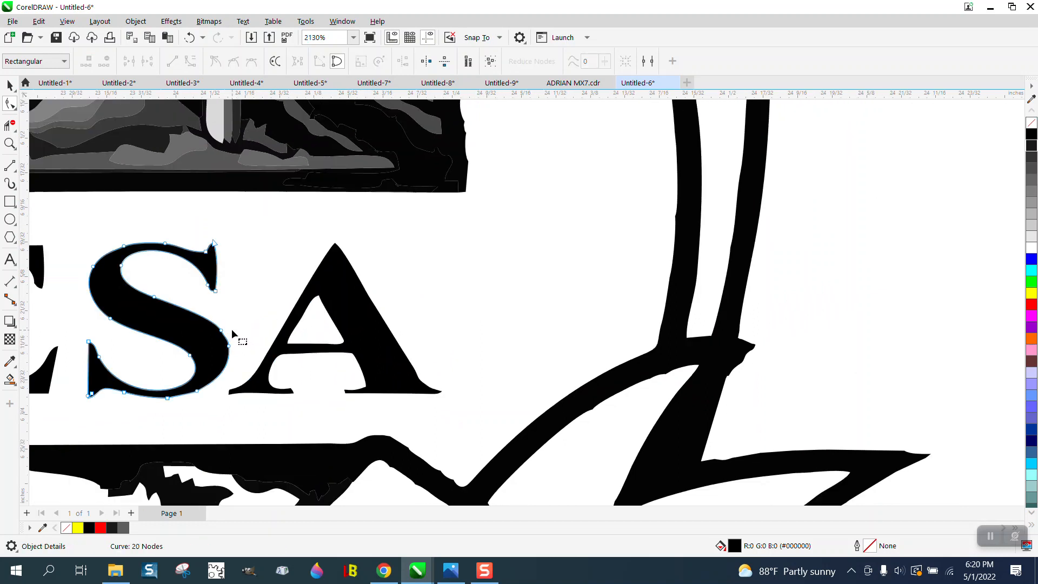
pyautogui.scroll(-3)
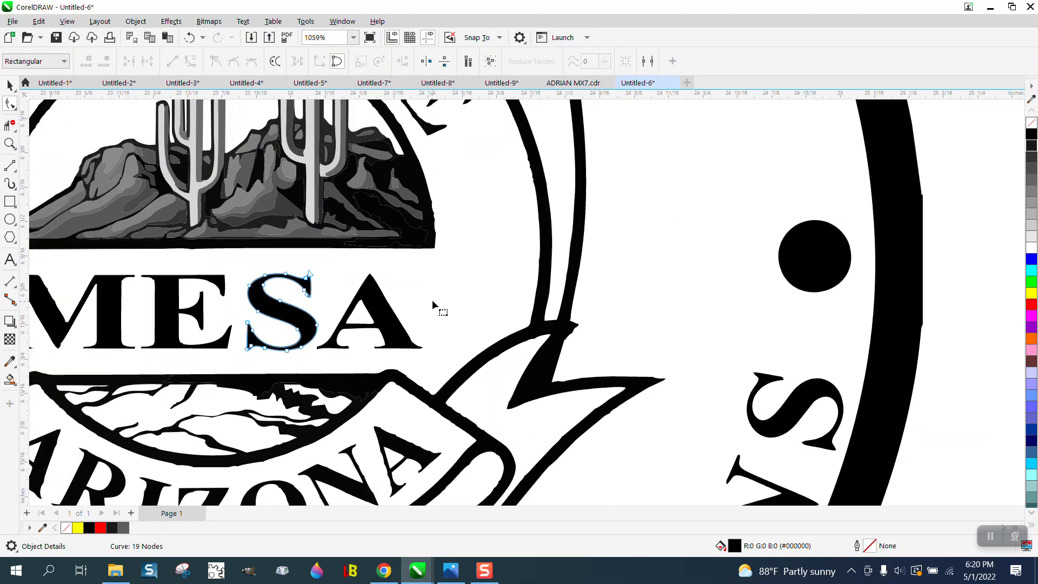
pyautogui.scroll(-3)
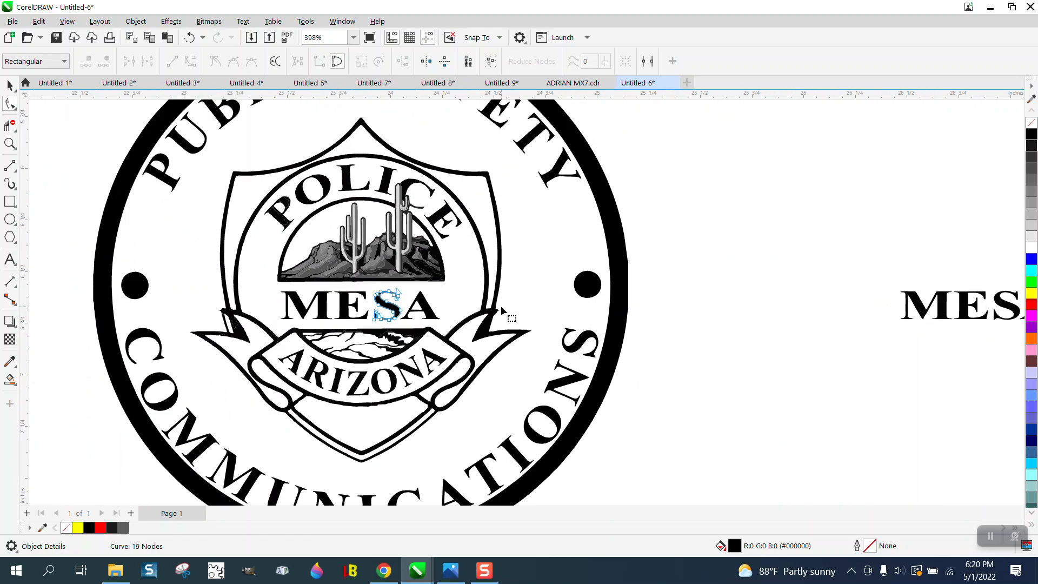
pyautogui.click(9, 144)
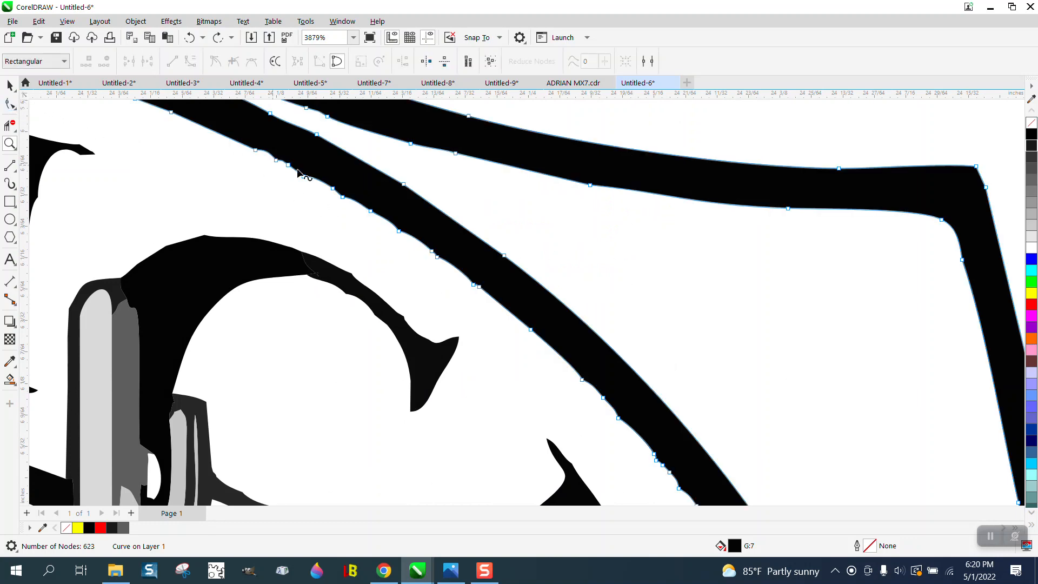
# Step: Smooth the thin shield outline and the inner ring outline with the Smooth tool
pyautogui.click(9, 103)
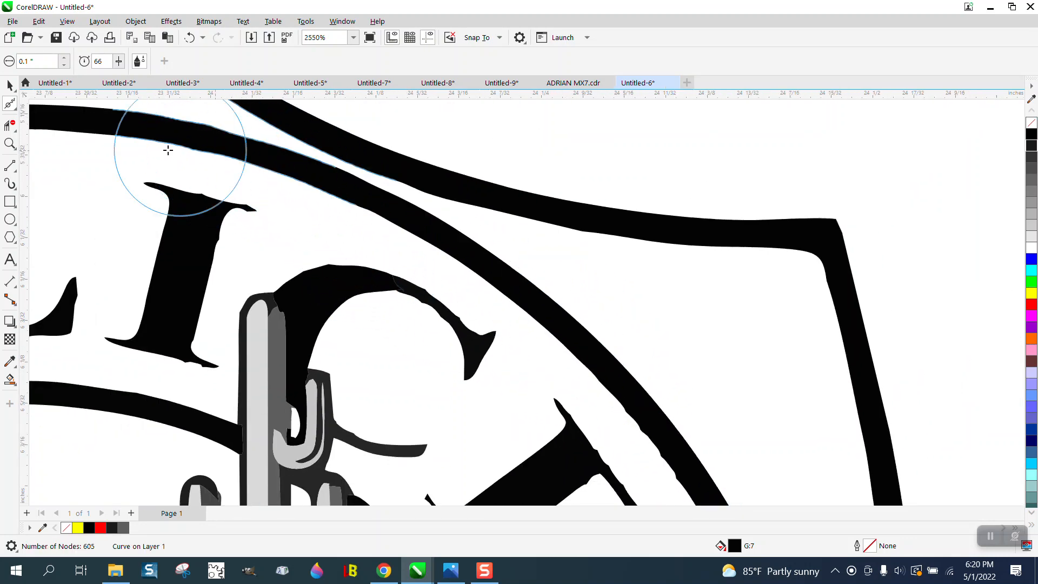
pyautogui.scroll(-3)
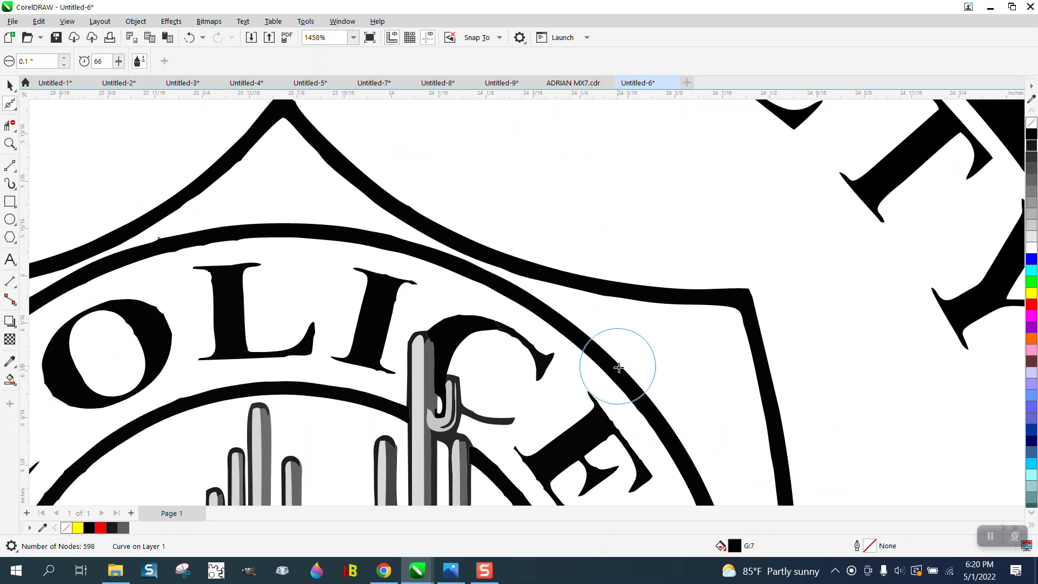
pyautogui.moveTo(268, 238)
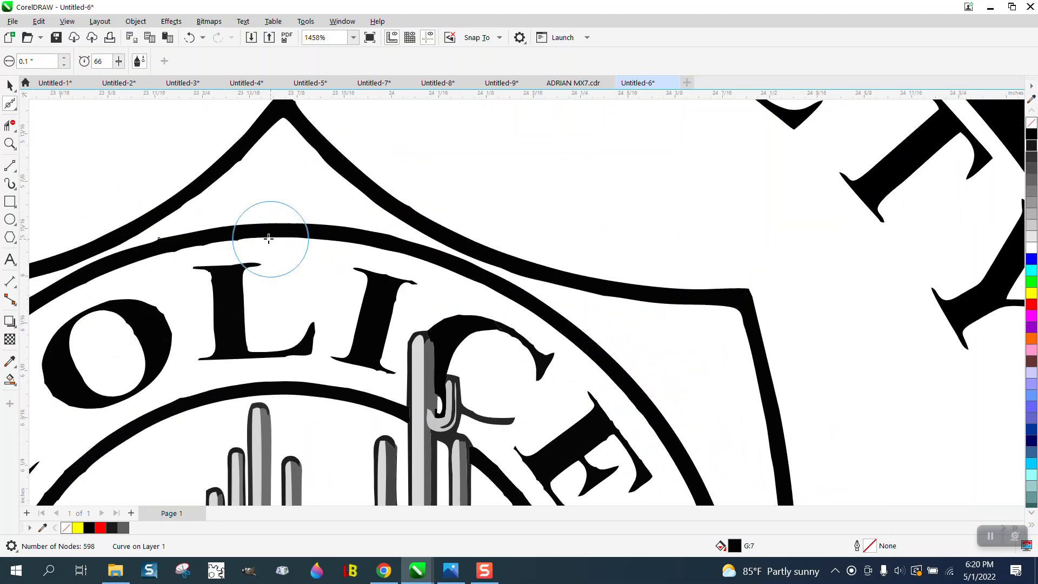
pyautogui.scroll(-3)
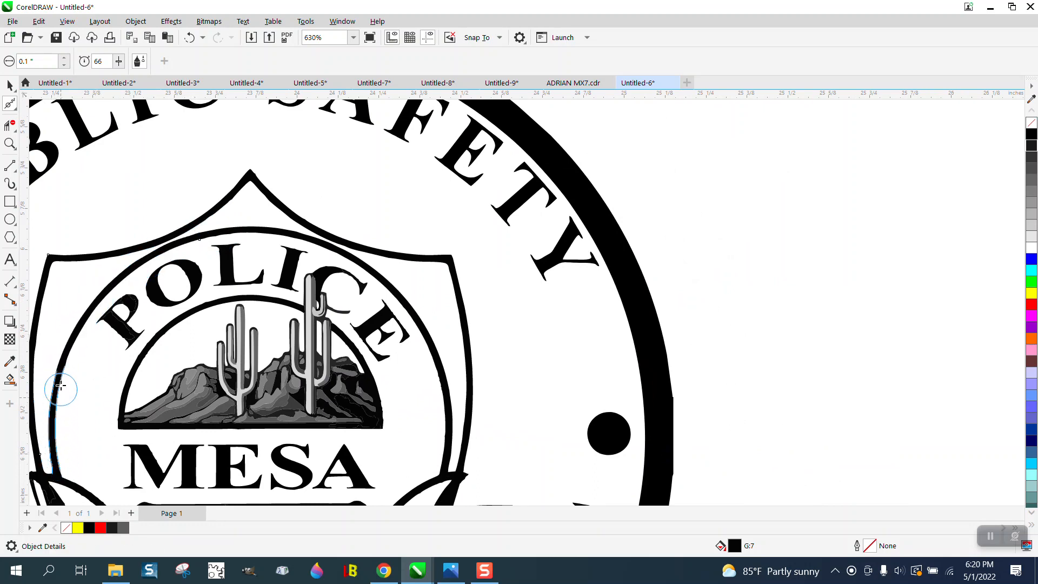
pyautogui.click(453, 454)
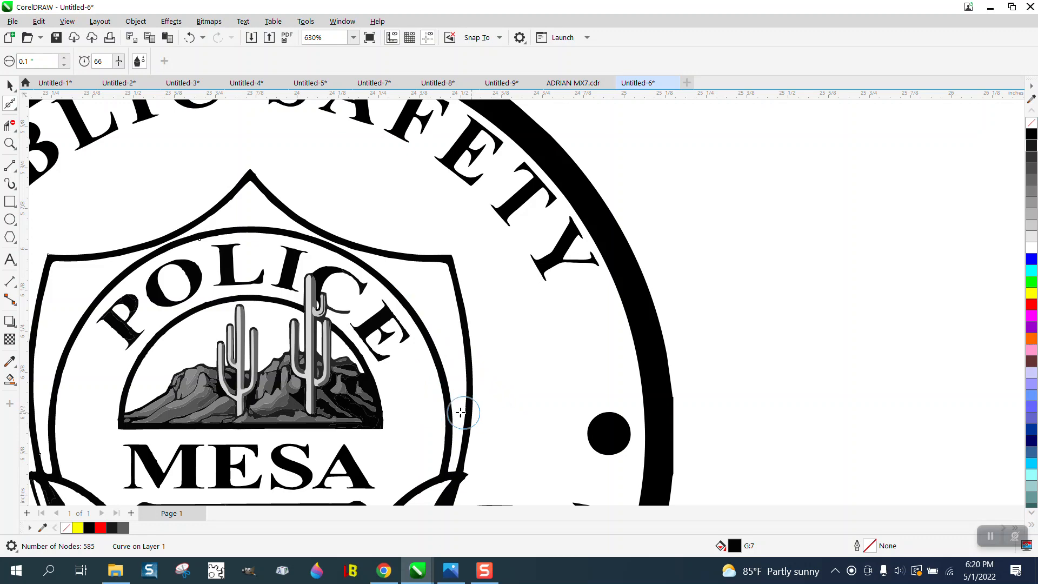
pyautogui.click(11, 143)
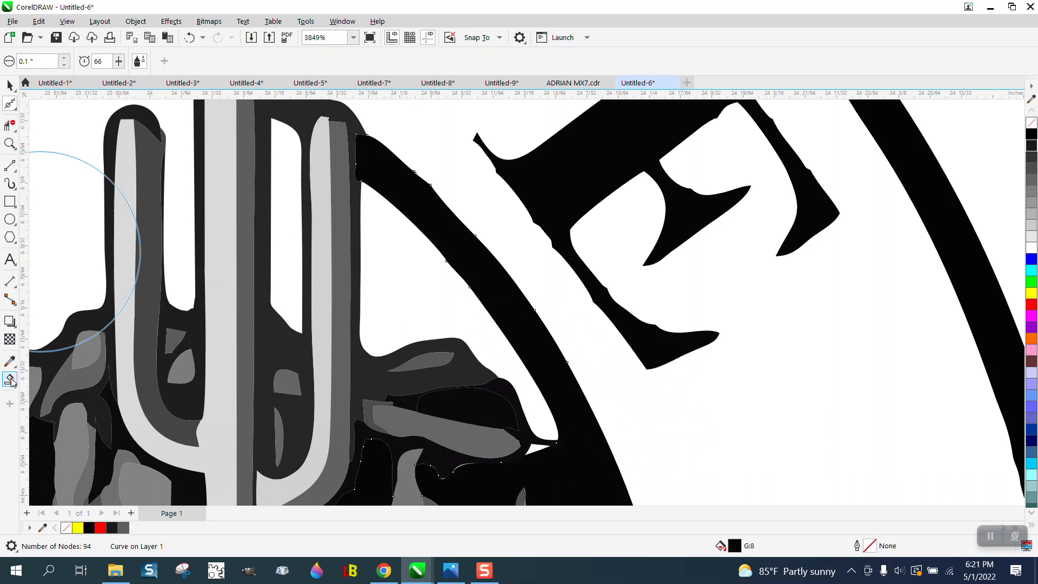
# Step: Patch the small gap at the landscape edge with a black Smart Fill shape
pyautogui.click(11, 381)
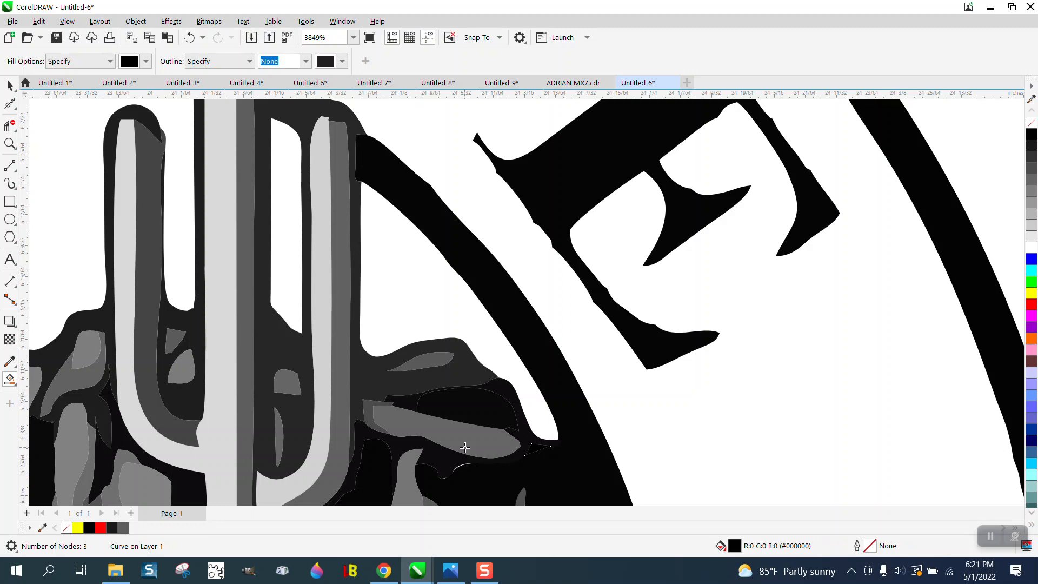
pyautogui.moveTo(456, 468)
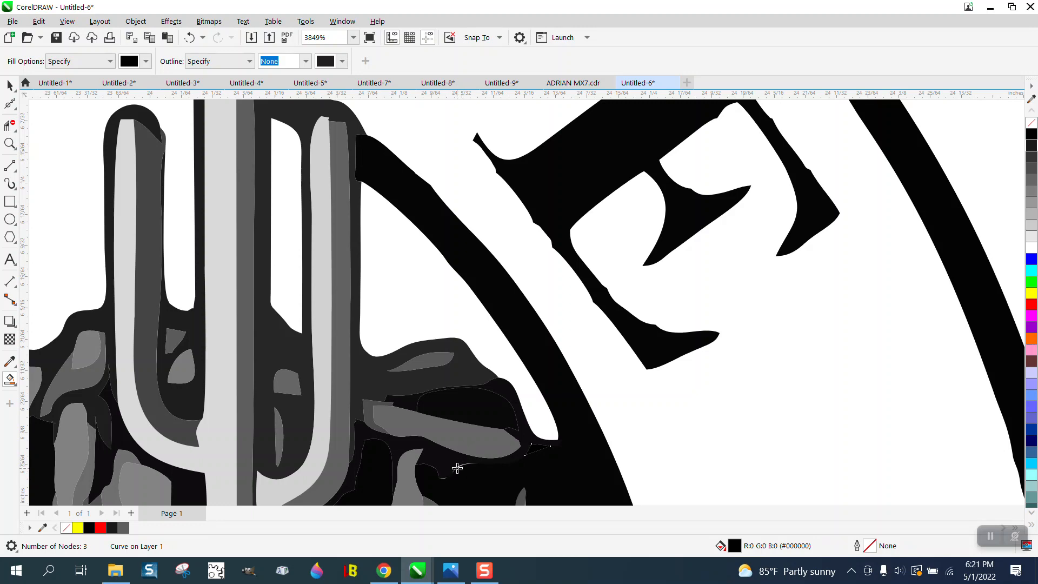
pyautogui.scroll(-3)
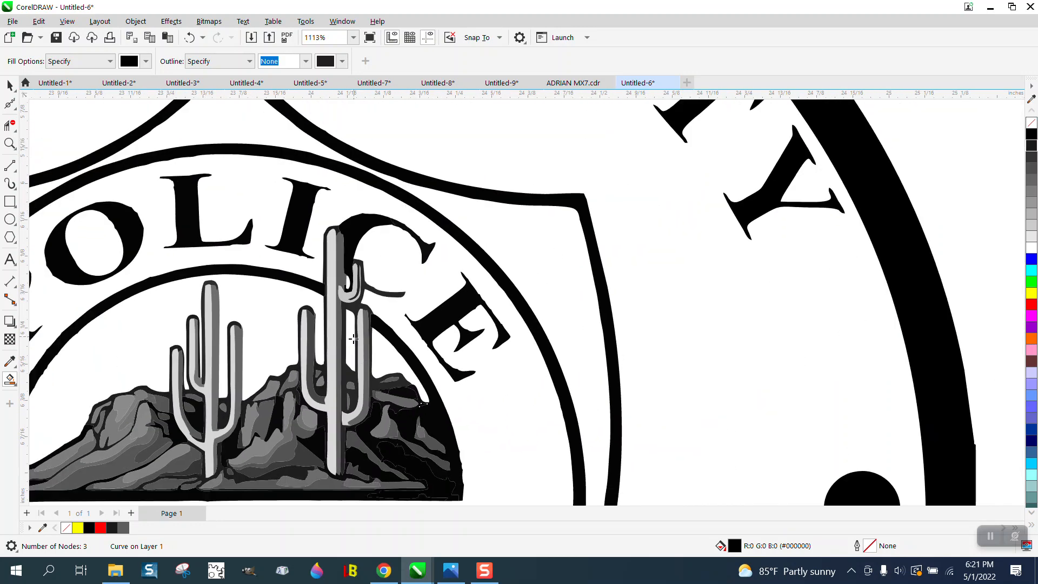
pyautogui.scroll(-3)
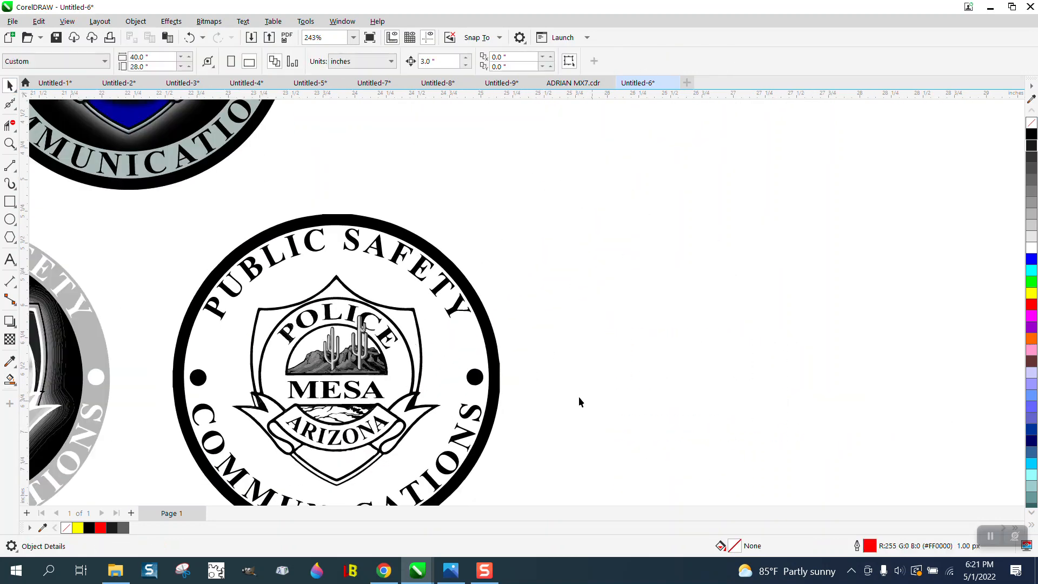
pyautogui.scroll(-3)
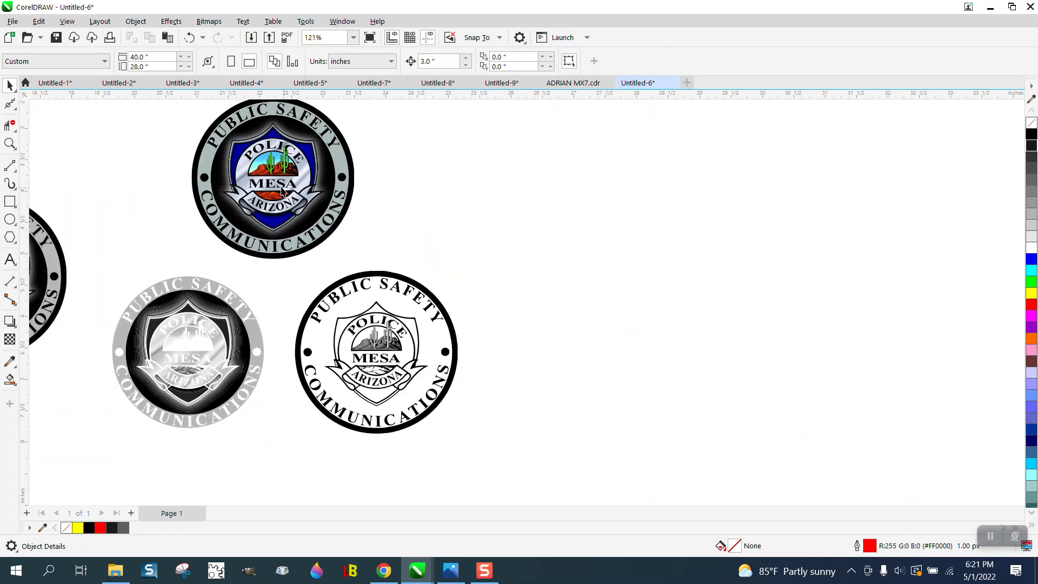
pyautogui.moveTo(286, 338)
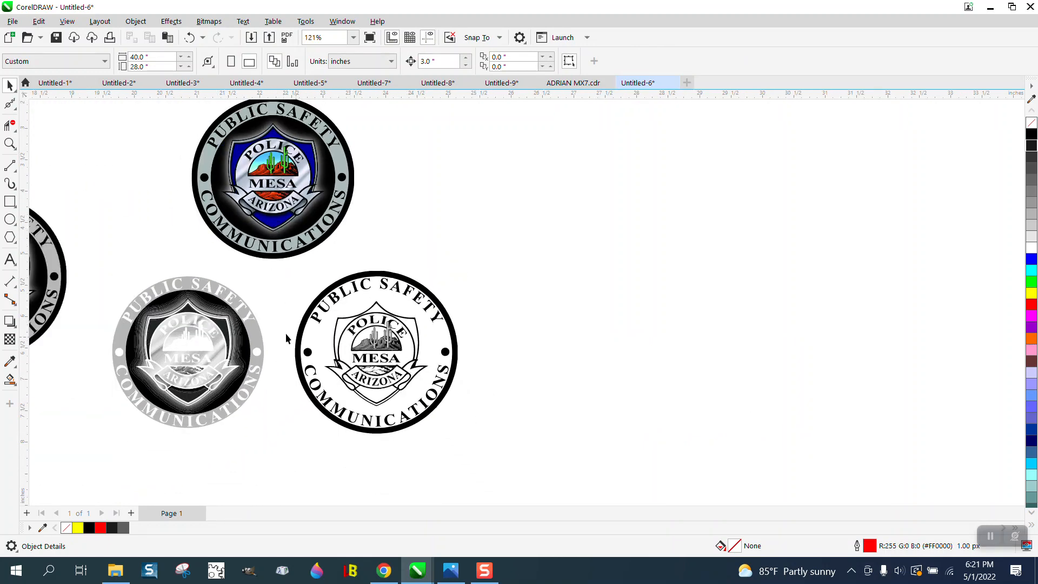
pyautogui.click(11, 144)
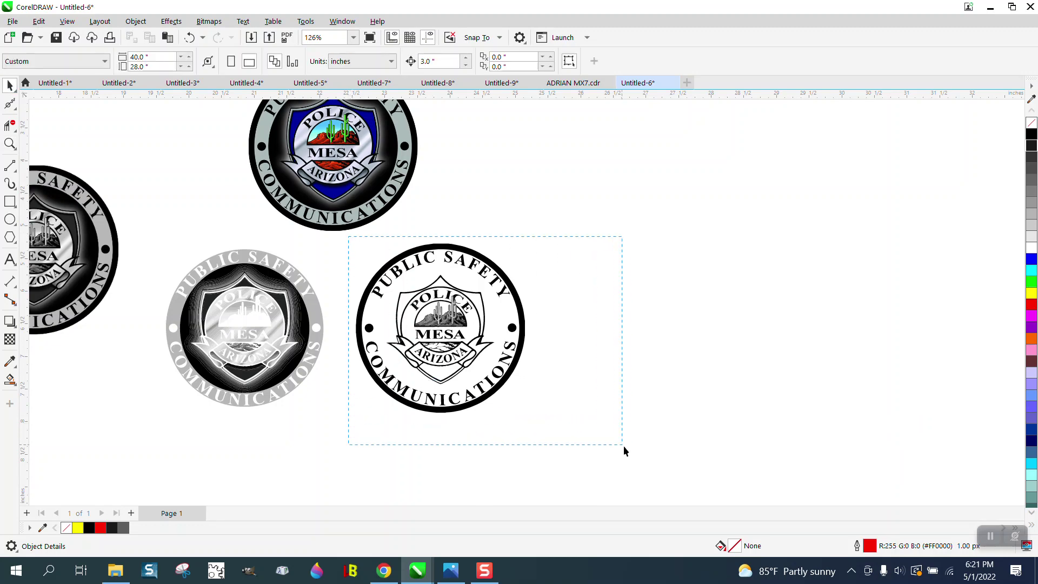
# Step: Select the whole black-and-white badge before drawing the inner guide circle
pyautogui.click(440, 329)
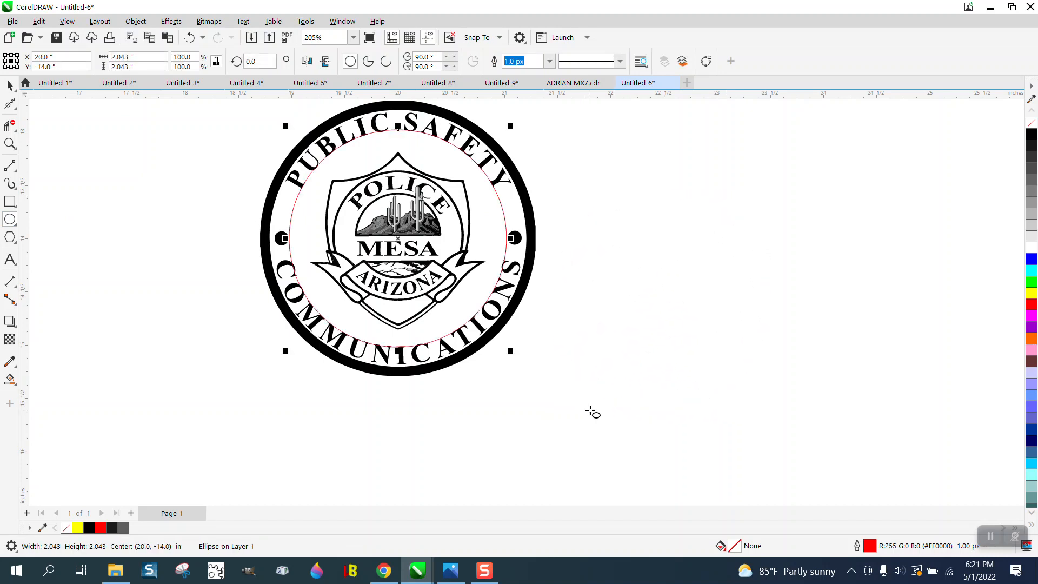
pyautogui.moveTo(509, 126)
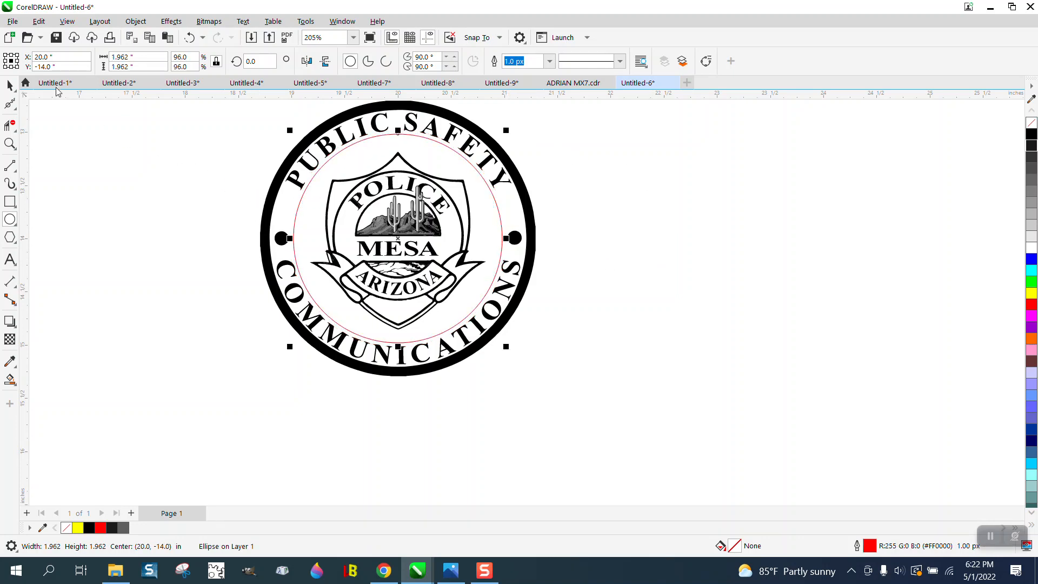
pyautogui.moveTo(246, 180)
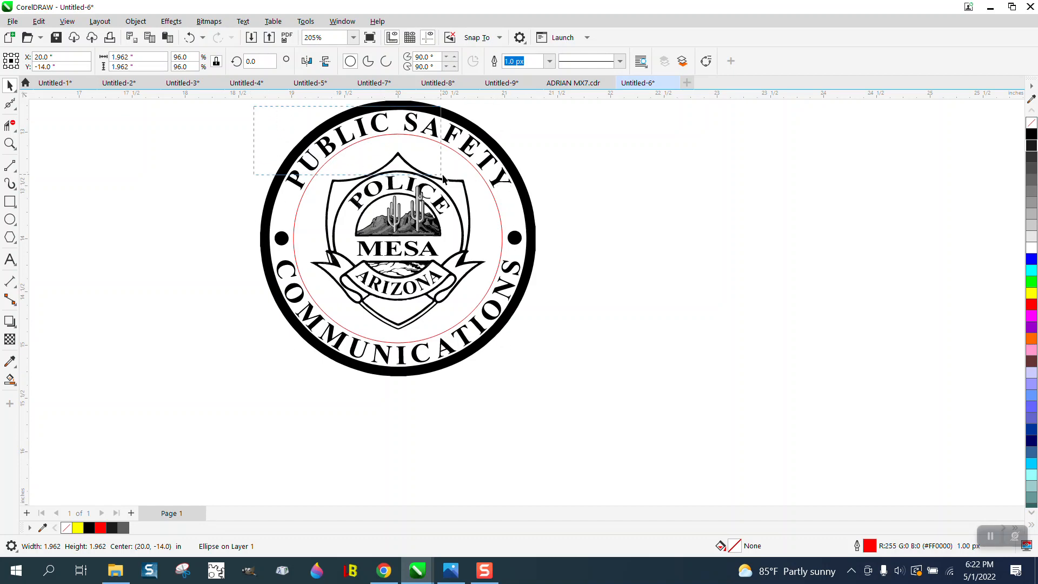
# Step: Ungroup the 138-object badge via Object > Group, undo the change hiding letters, and marquee-select PUBLIC SAFETY
pyautogui.click(503, 179)
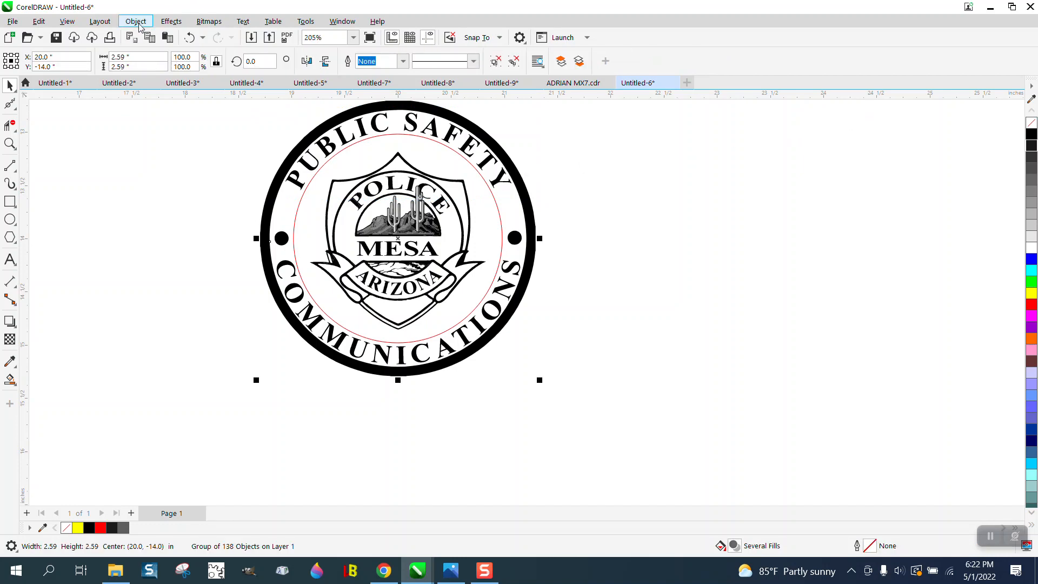
pyautogui.click(135, 21)
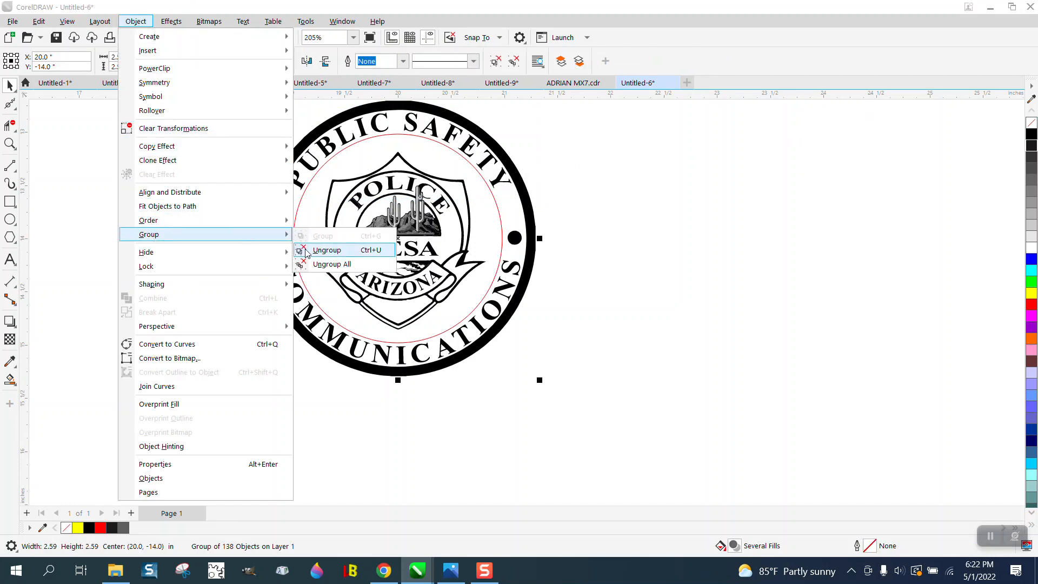
pyautogui.click(326, 250)
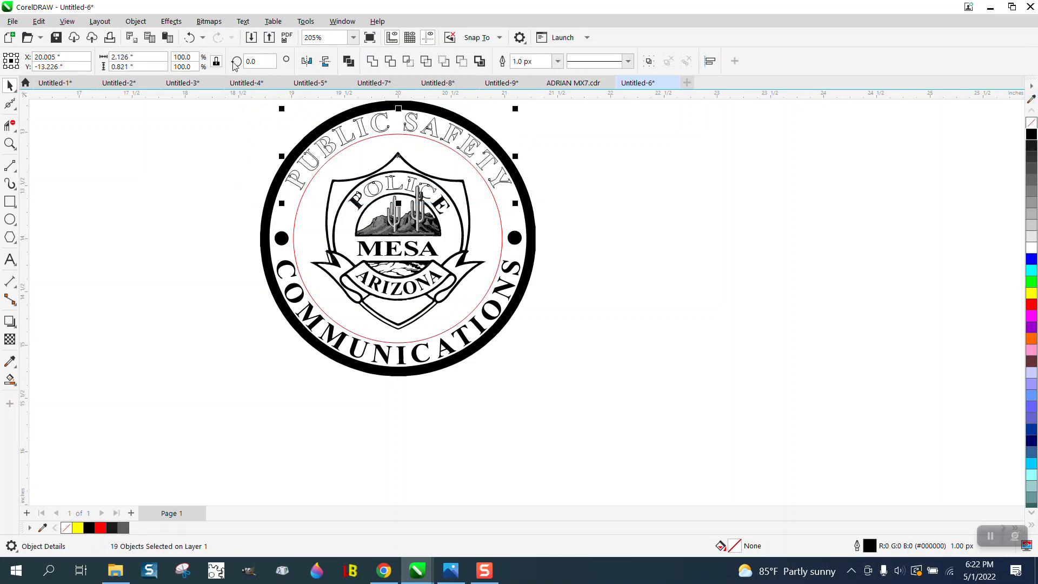
pyautogui.click(203, 36)
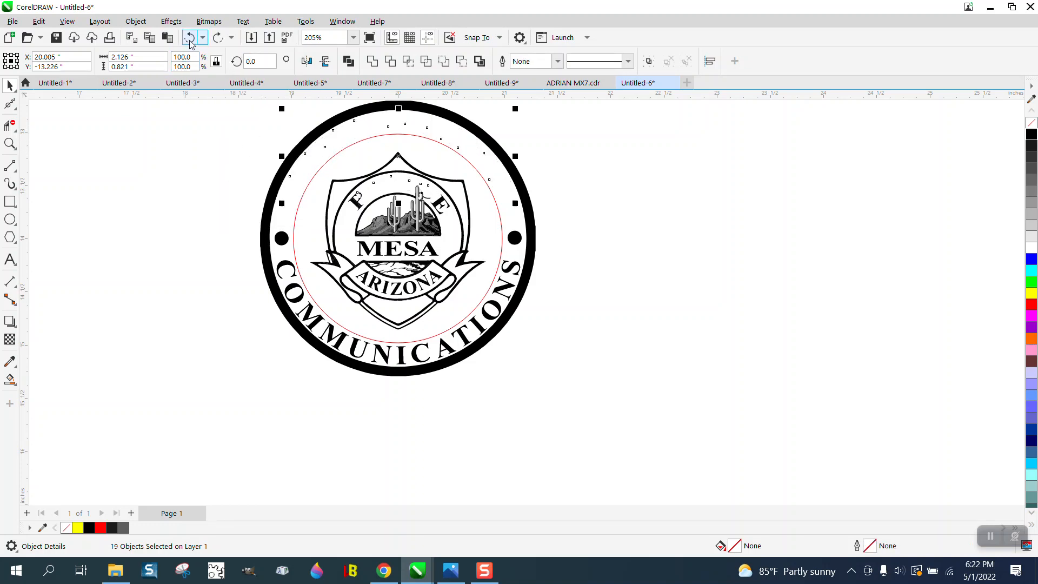
pyautogui.click(190, 36)
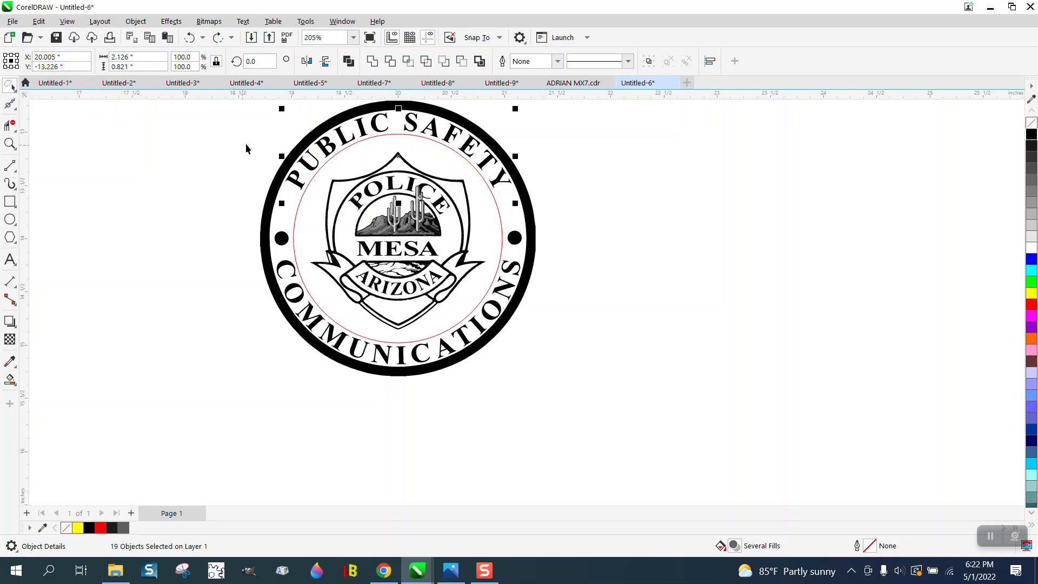
pyautogui.moveTo(247, 147); pyautogui.dragTo(358, 153)
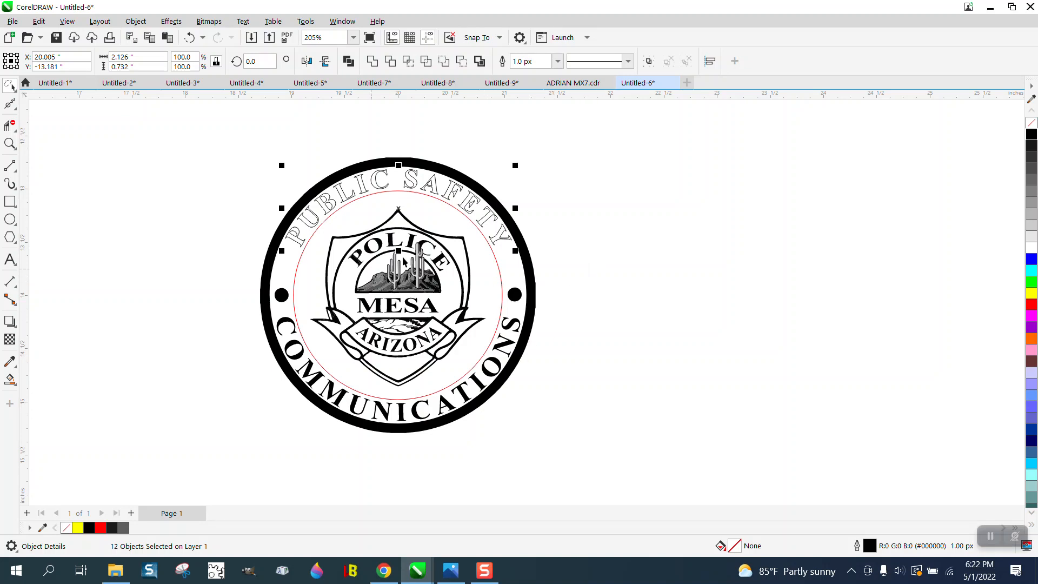
pyautogui.moveTo(10, 383)
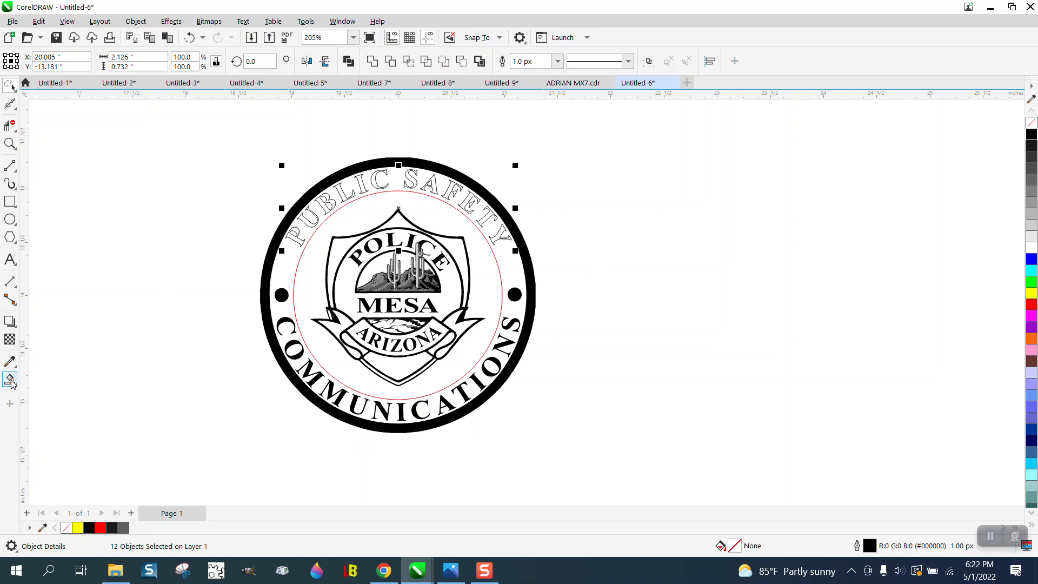
# Step: Set Smart Fill to light gray and fill the ring between the circles, keeping the letters black
pyautogui.click(11, 379)
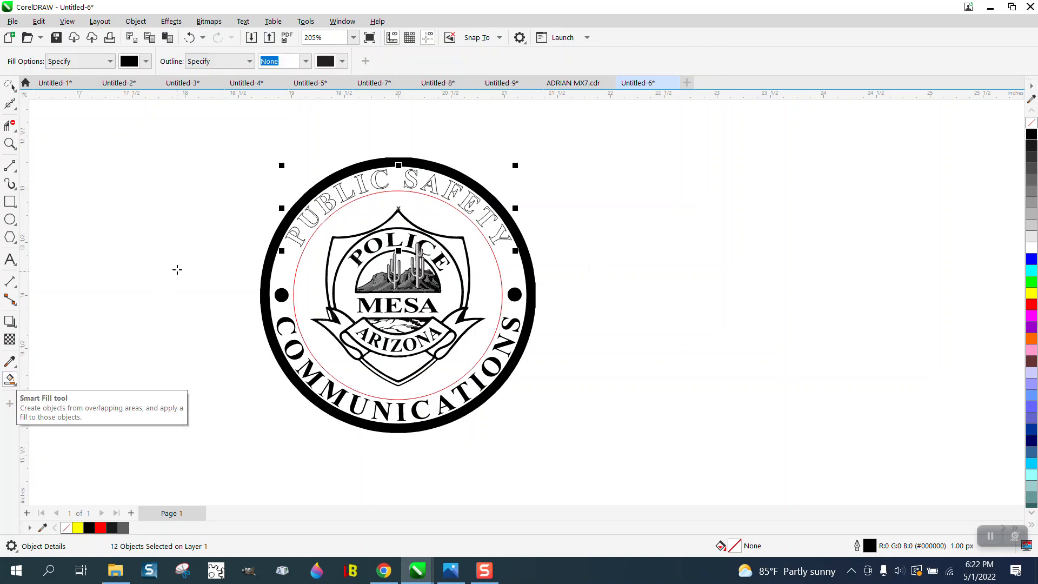
pyautogui.scroll(-3)
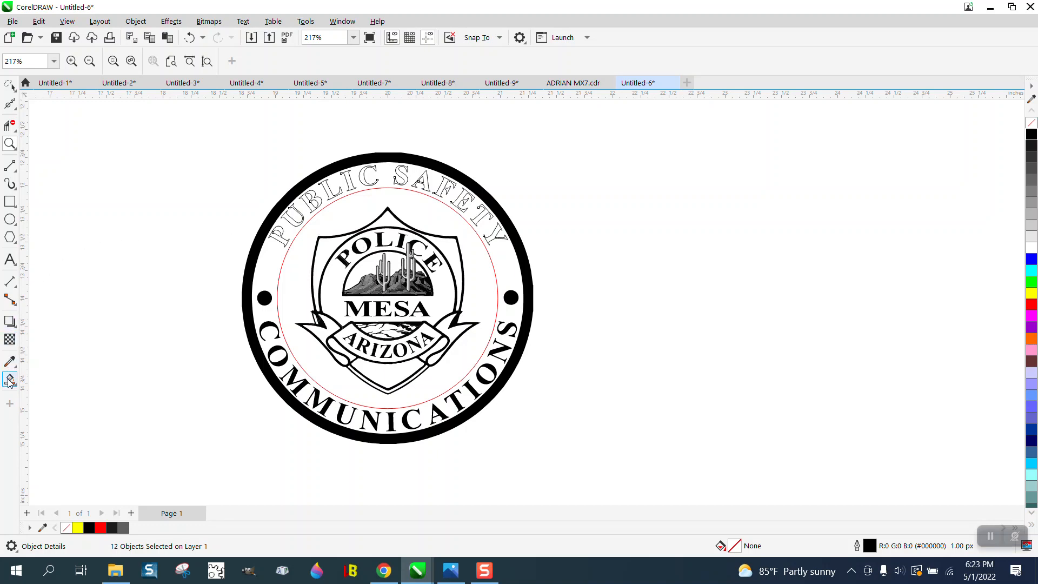
pyautogui.click(10, 381)
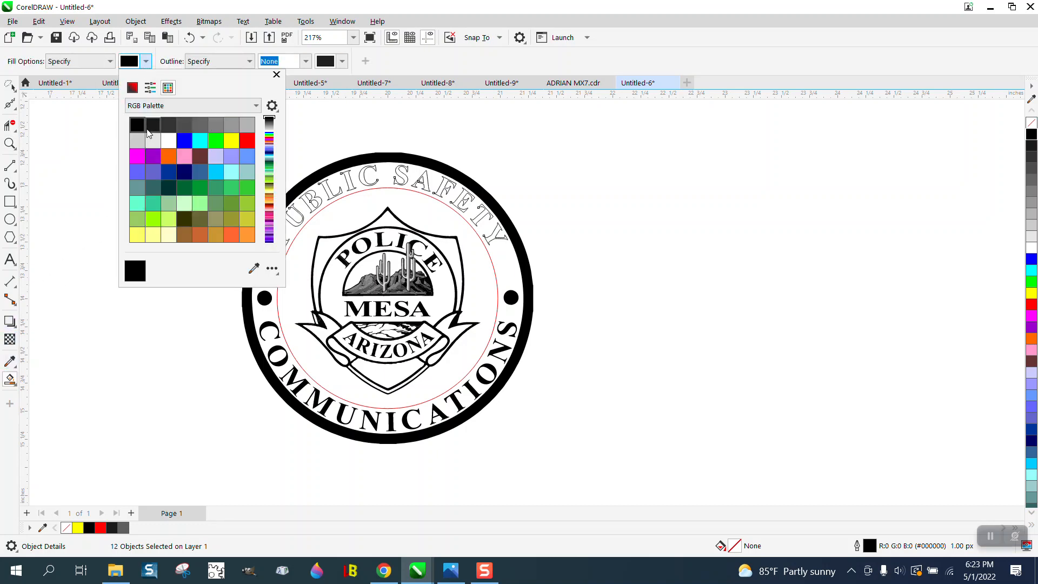
pyautogui.click(168, 141)
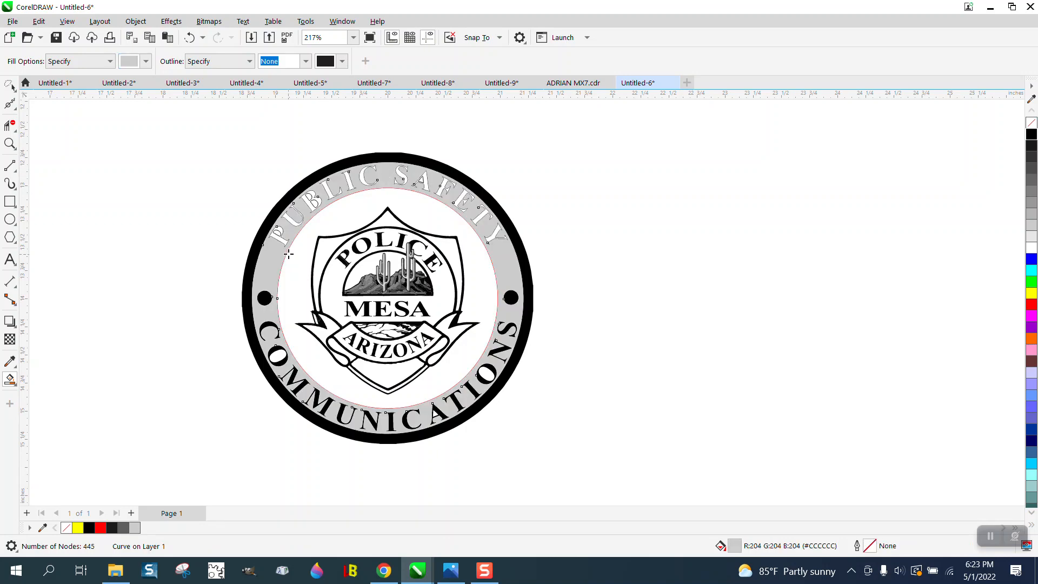
pyautogui.moveTo(499, 252)
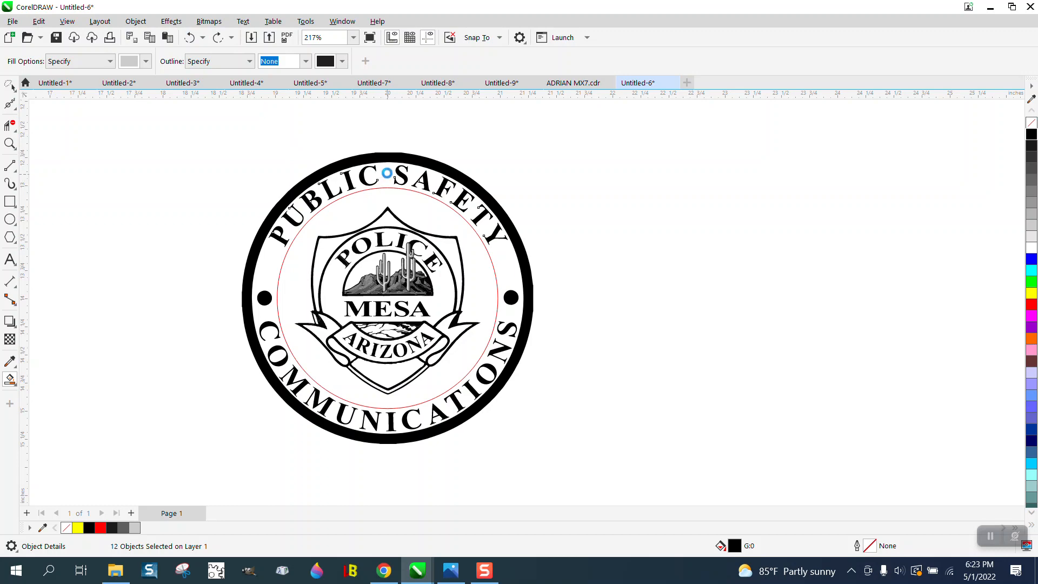
pyautogui.click(11, 144)
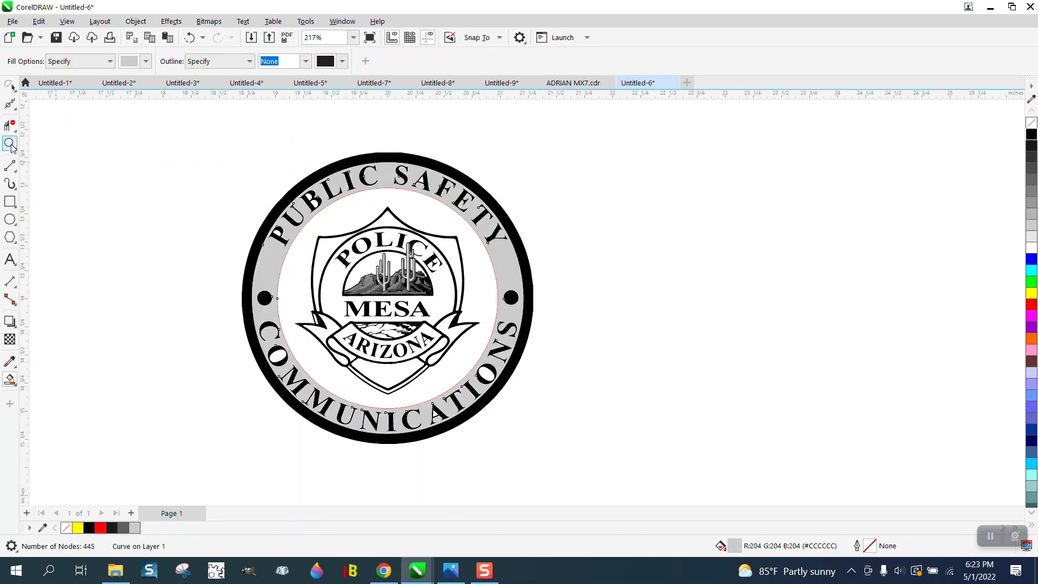
pyautogui.click(11, 144)
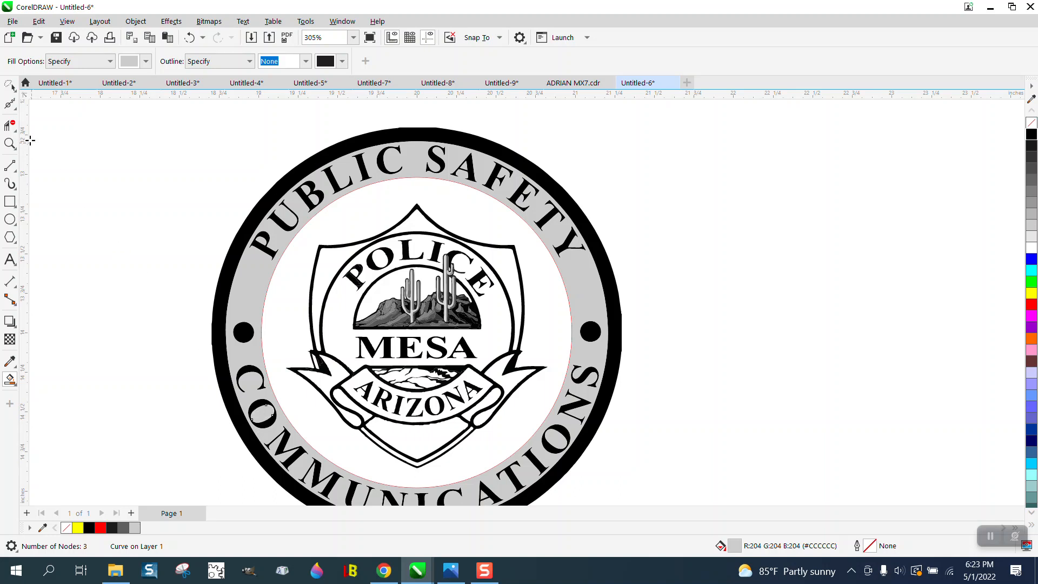
# Step: Delete the red guide circle with the Pick tool and zoom out to view the whole badge
pyautogui.click(10, 86)
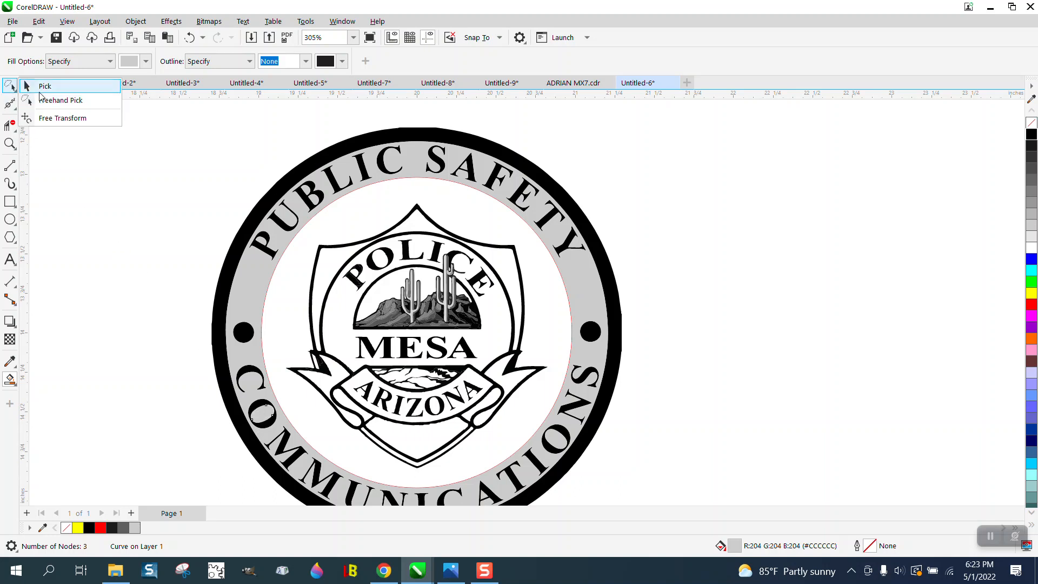
pyautogui.click(44, 86)
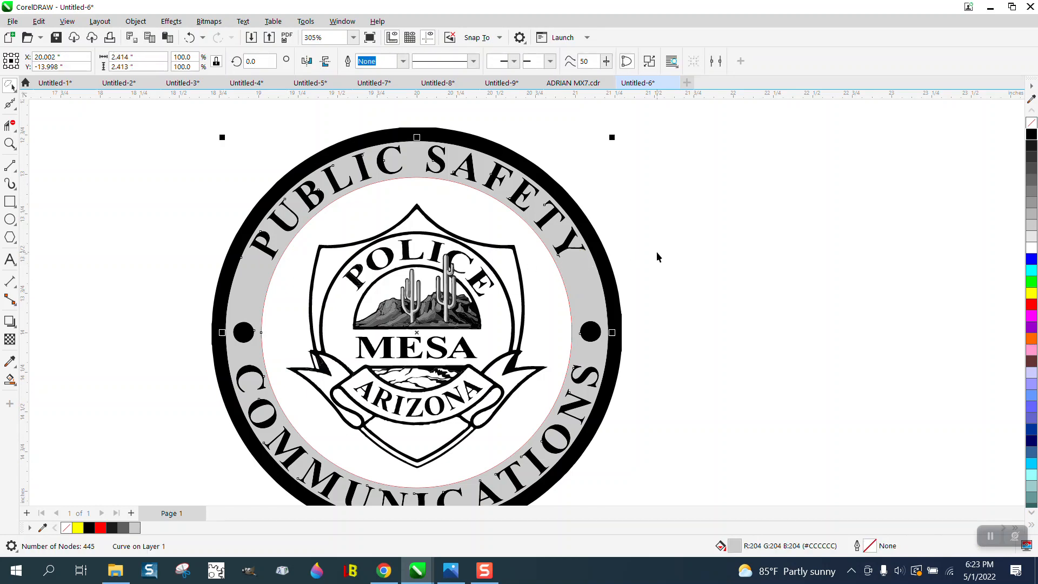
pyautogui.moveTo(565, 293)
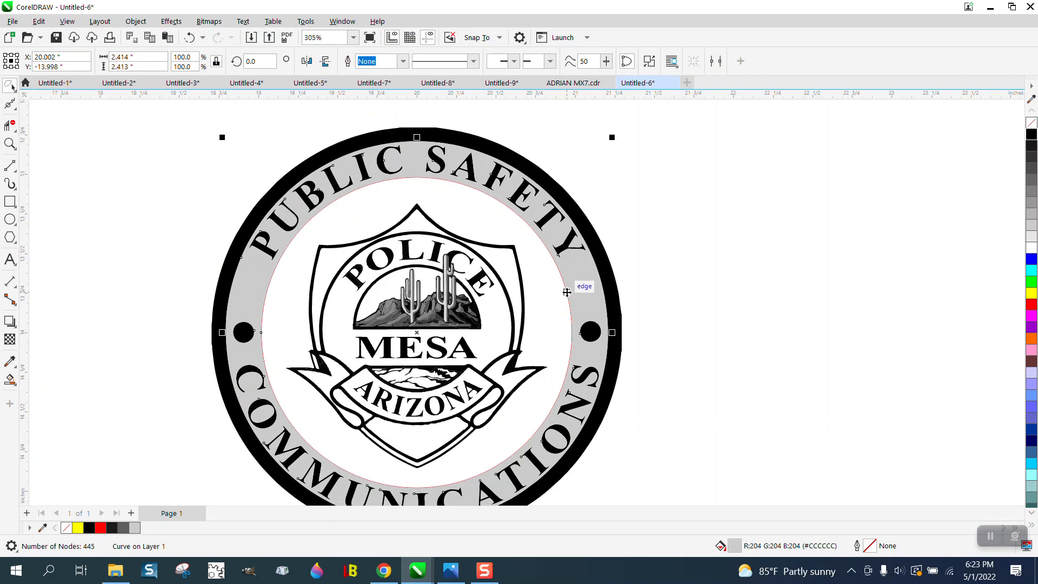
pyautogui.moveTo(575, 287)
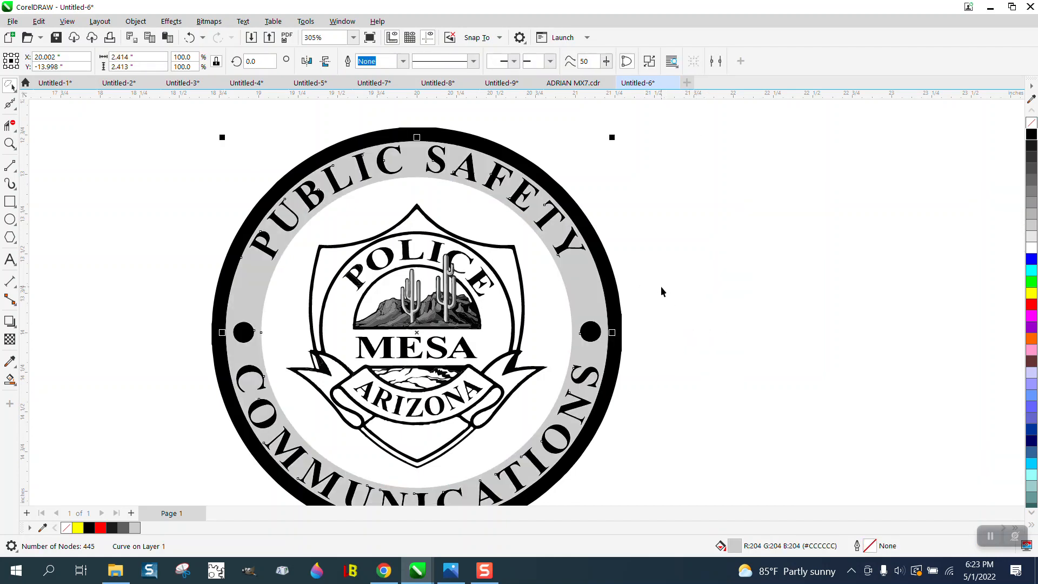
pyautogui.moveTo(491, 335)
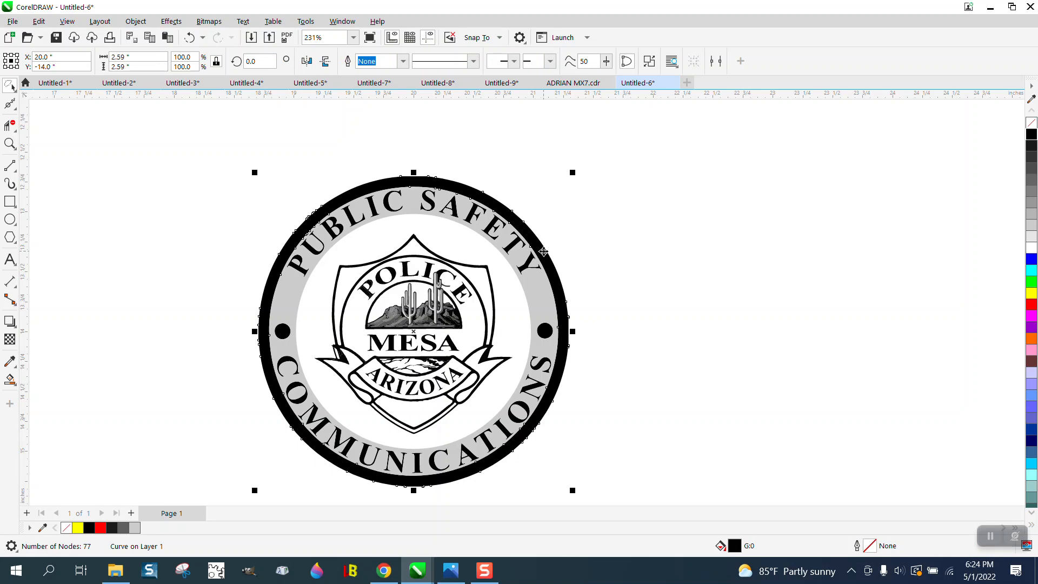
pyautogui.moveTo(743, 526)
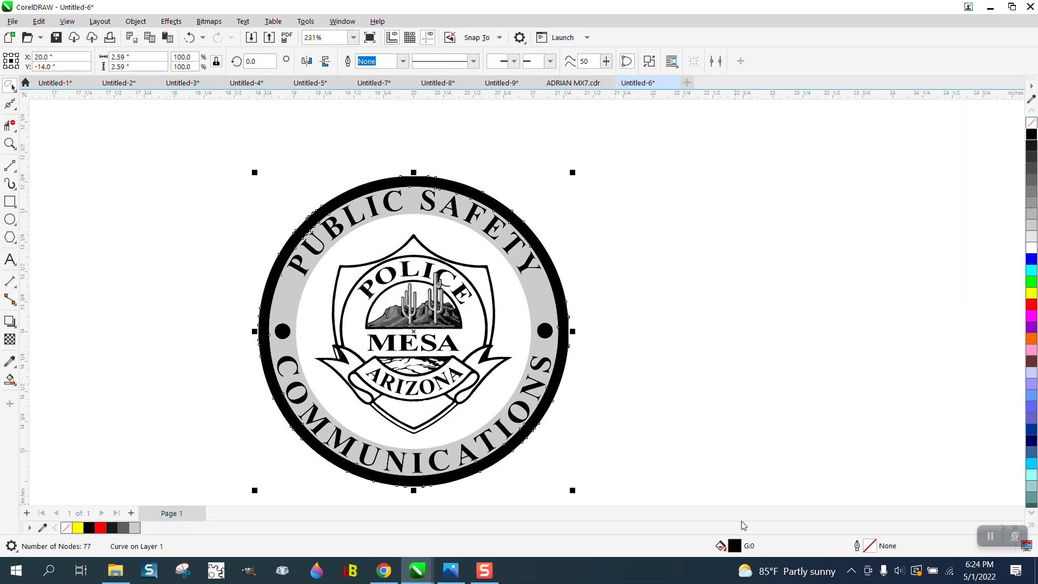
pyautogui.moveTo(23, 190)
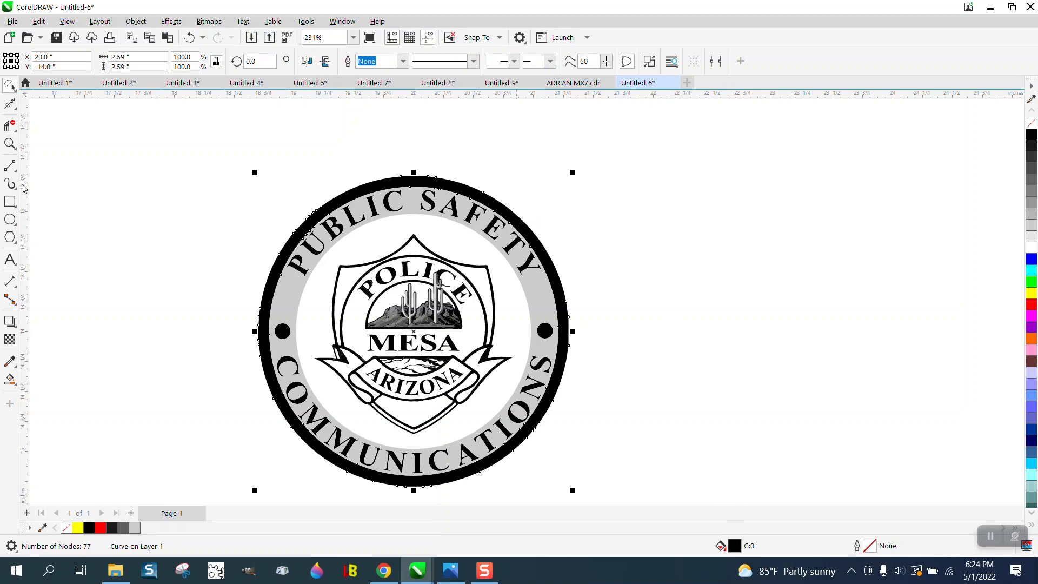
pyautogui.click(10, 144)
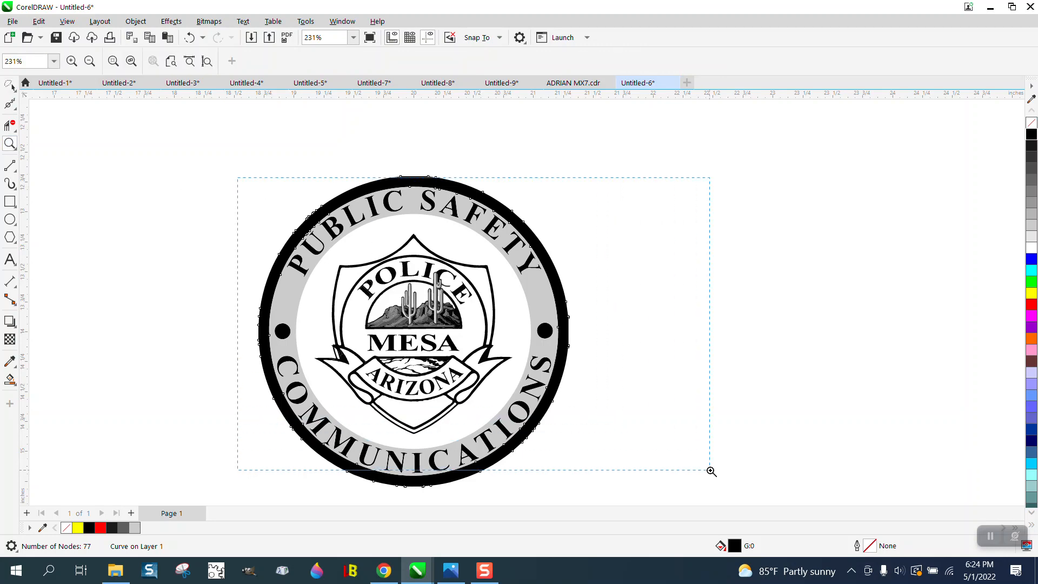
pyautogui.click(88, 61)
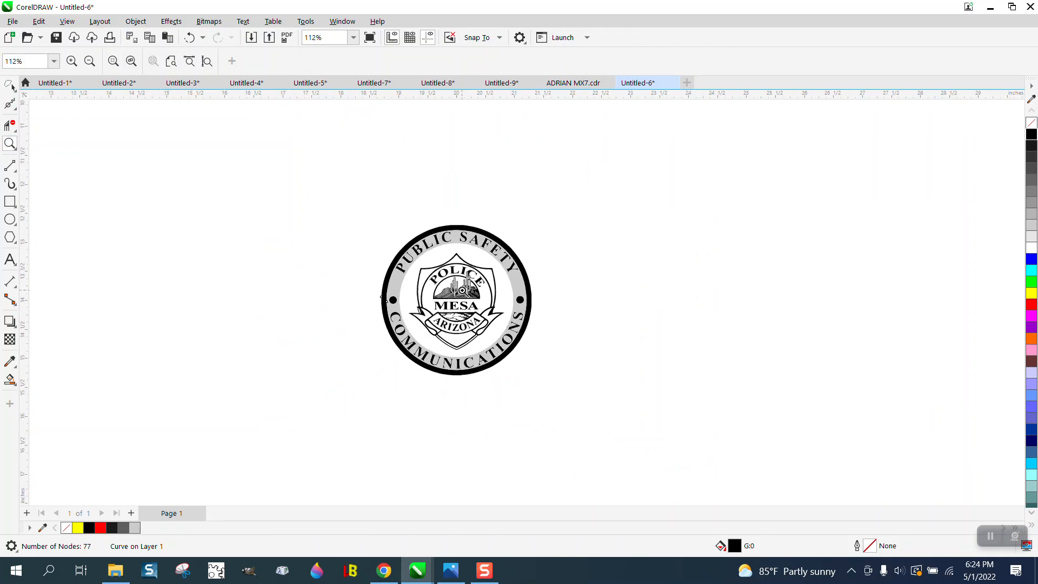